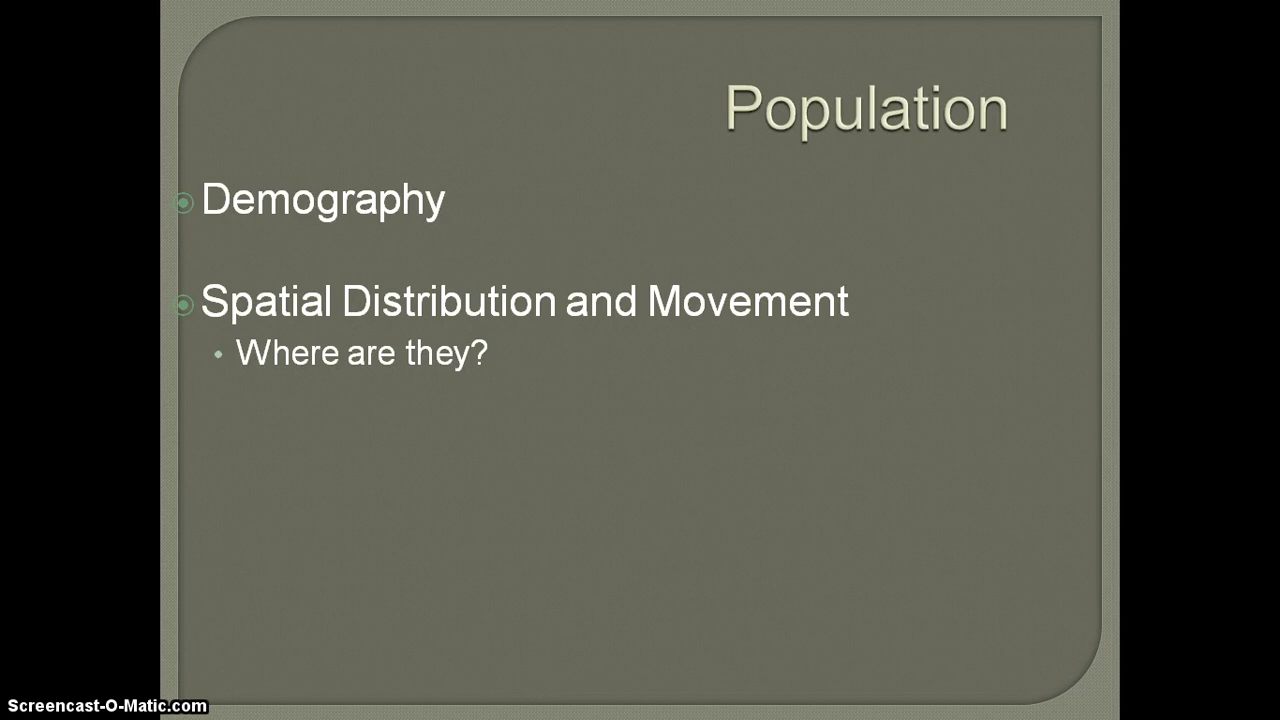
Advance the slideshow to the 'Scale of inquiry' slide
{"action": "key", "text": "right"}
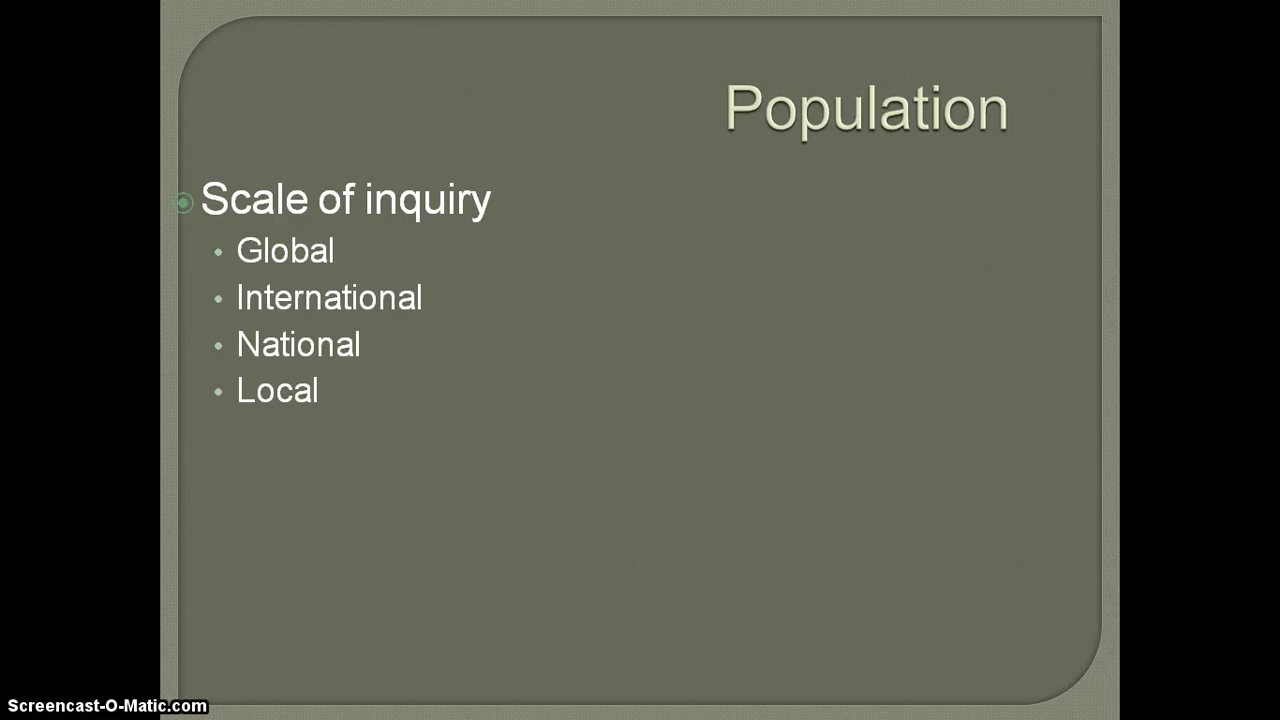
Advance to the Global Trends slide on fastest and slowest growth
{"action": "key", "text": "Right"}
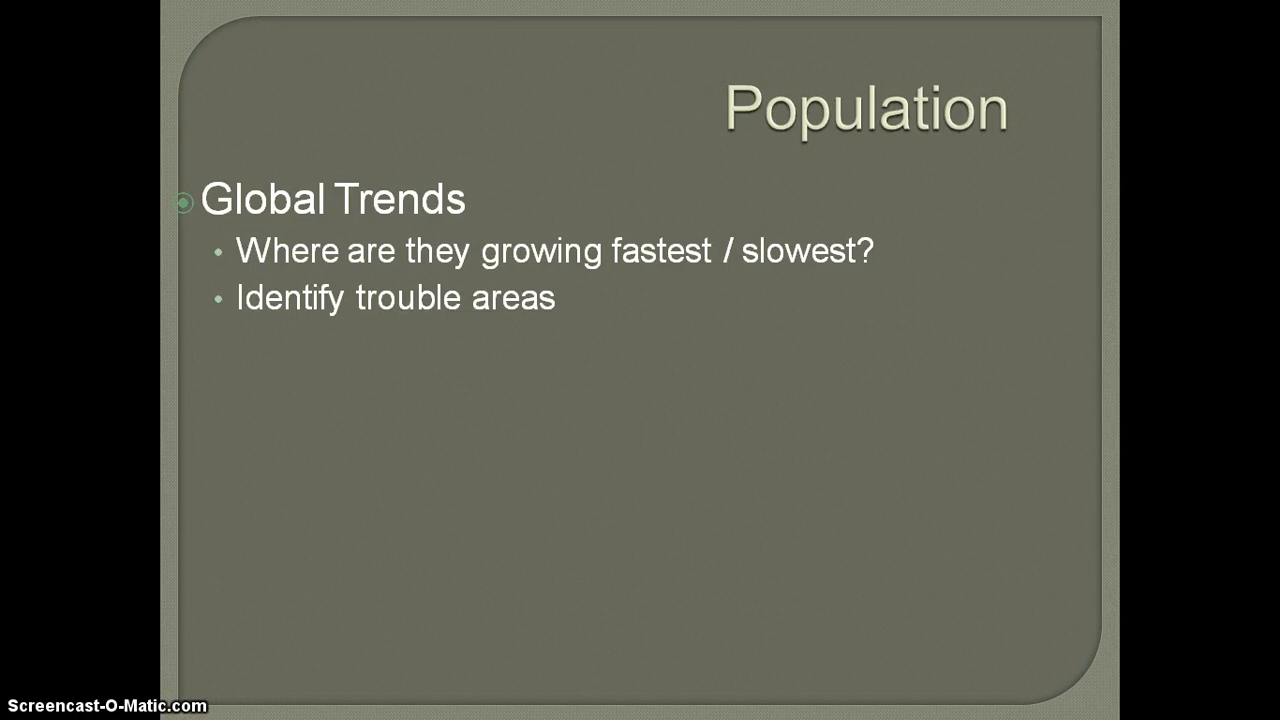
Exit the slideshow to reveal the Screencast-O-Matic recorder page
{"action": "key", "text": "Right"}
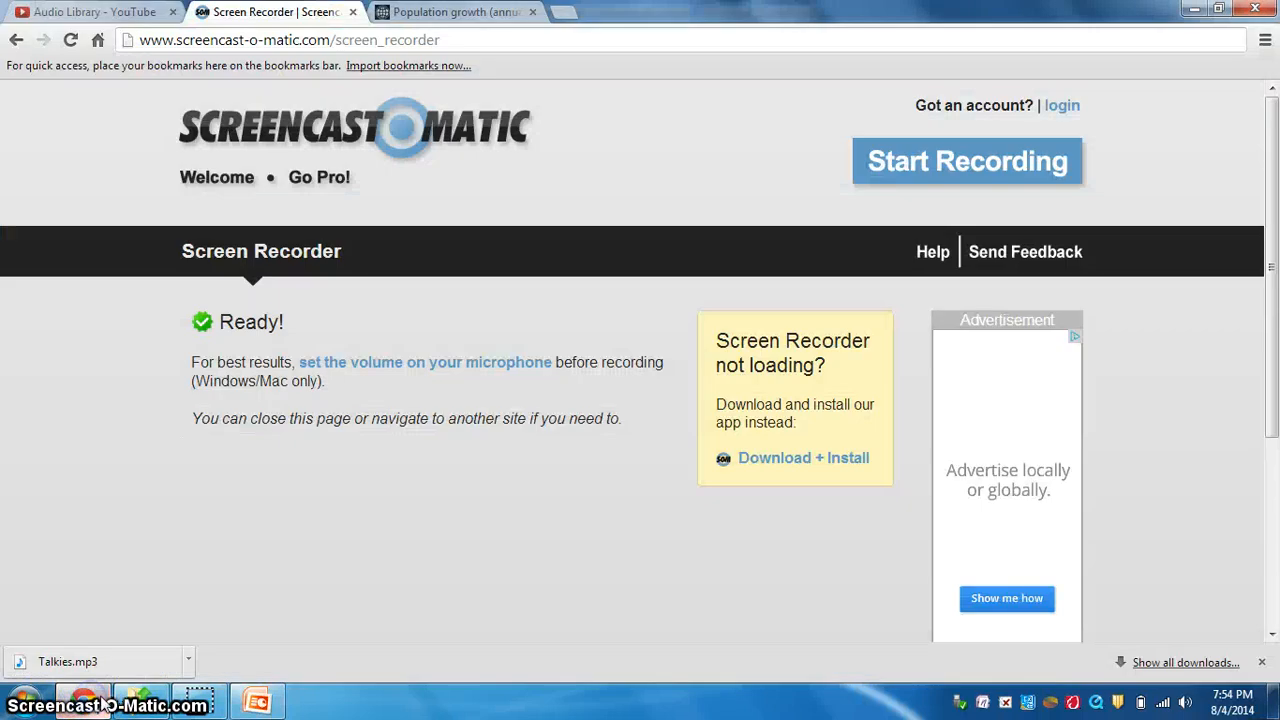
Switch to the Population growth (annual %) page and browse its 2009–2013 country table
{"action": "left_click", "coordinate": [455, 11]}
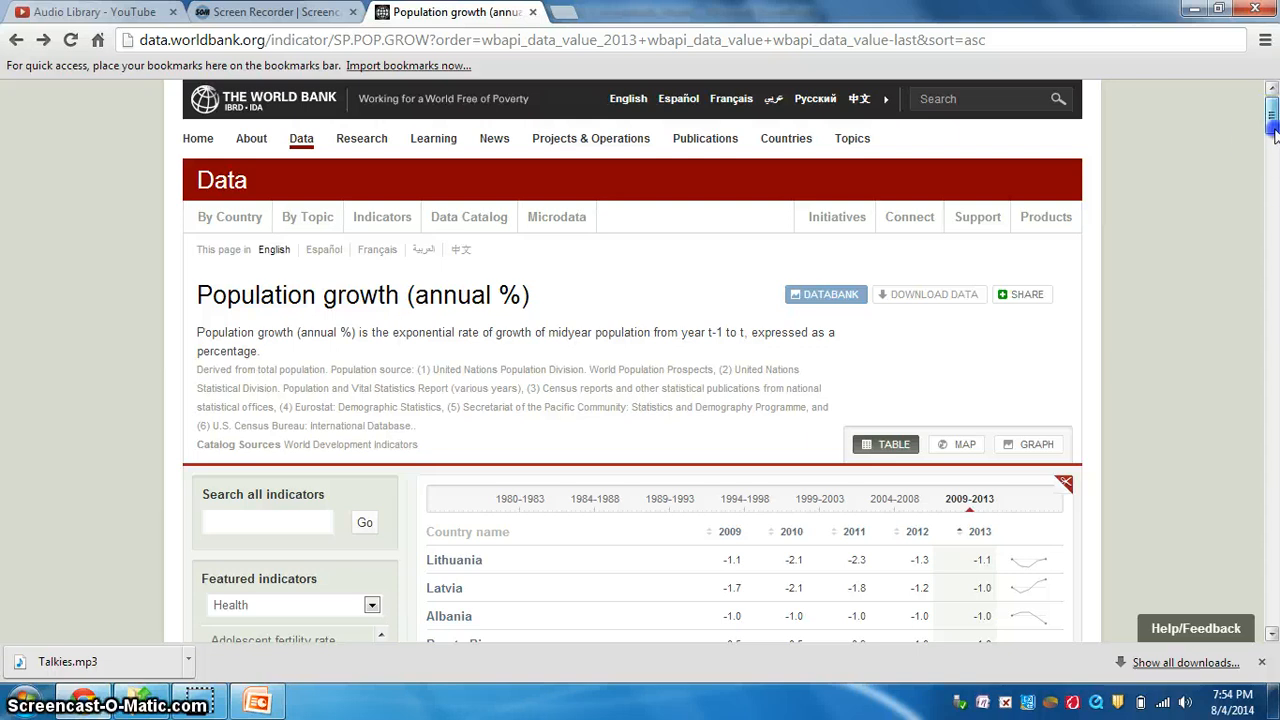
{"action": "scroll", "scroll_direction": "down", "scroll_amount": 3}
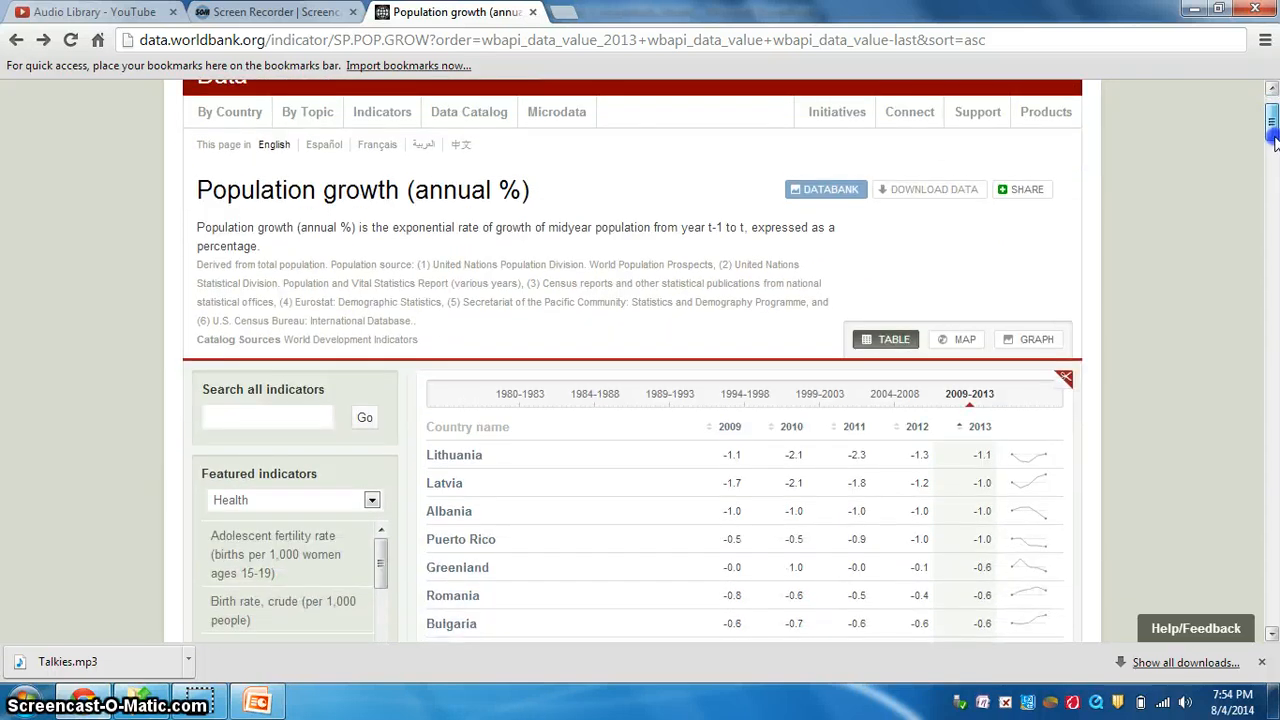
{"action": "scroll", "scroll_direction": "down", "scroll_amount": 3}
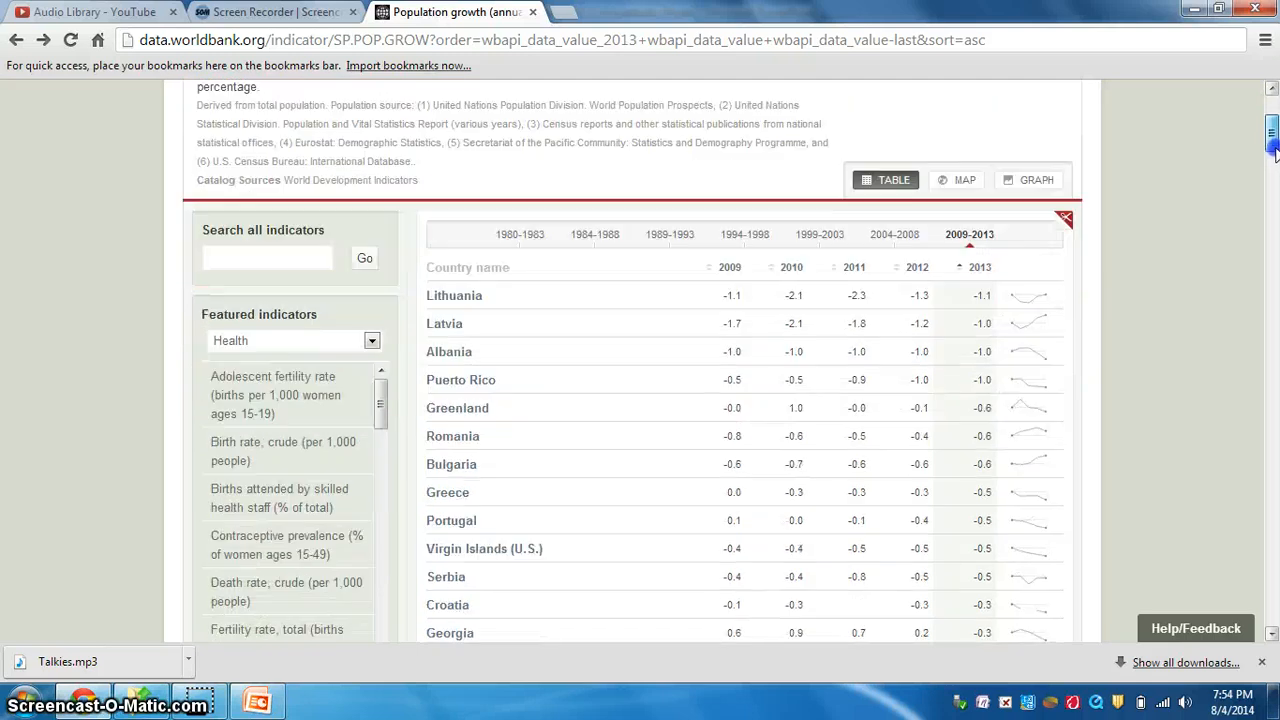
{"action": "scroll", "scroll_direction": "down", "scroll_amount": 3}
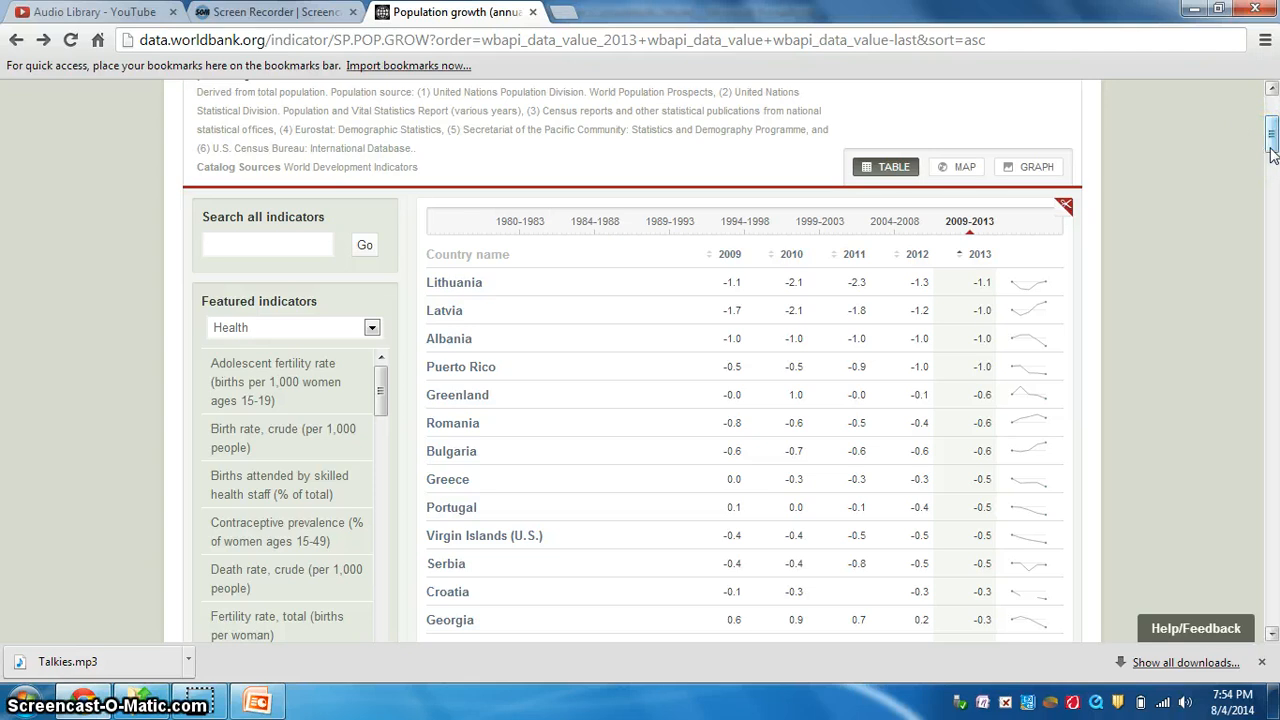
{"action": "mouse_move", "coordinate": [1271, 140]}
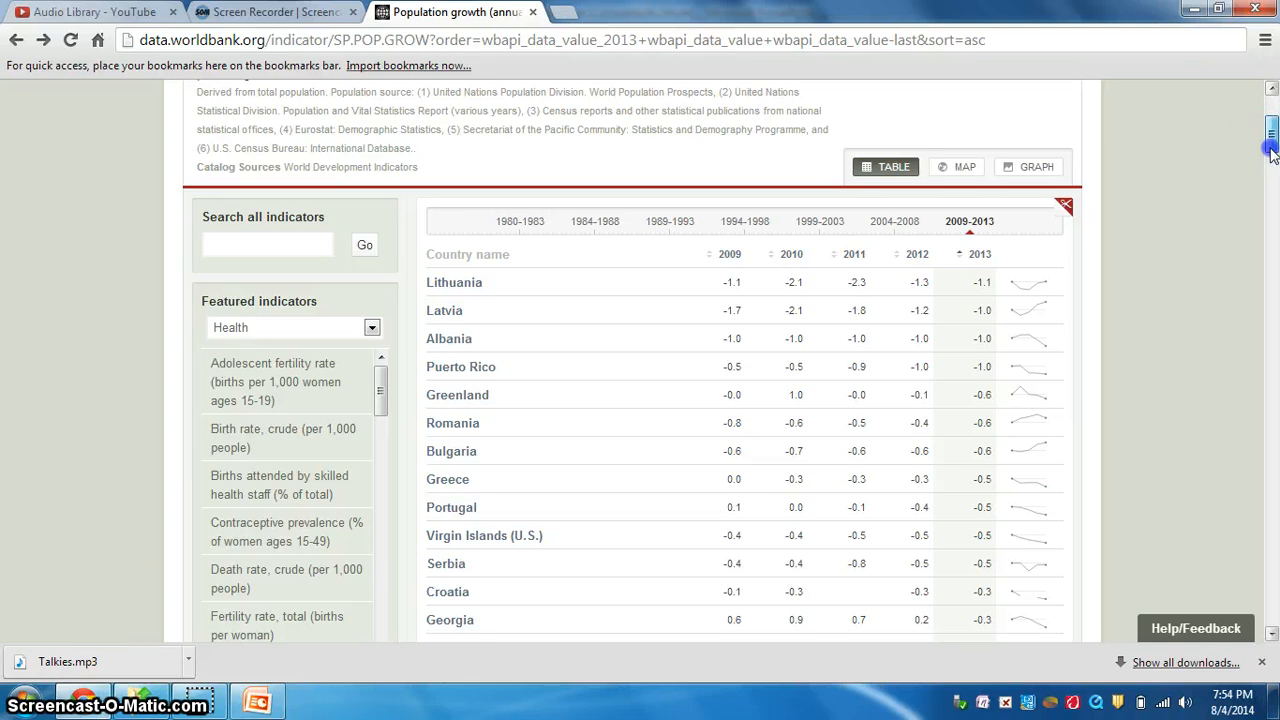
{"action": "scroll", "scroll_direction": "down", "scroll_amount": 3}
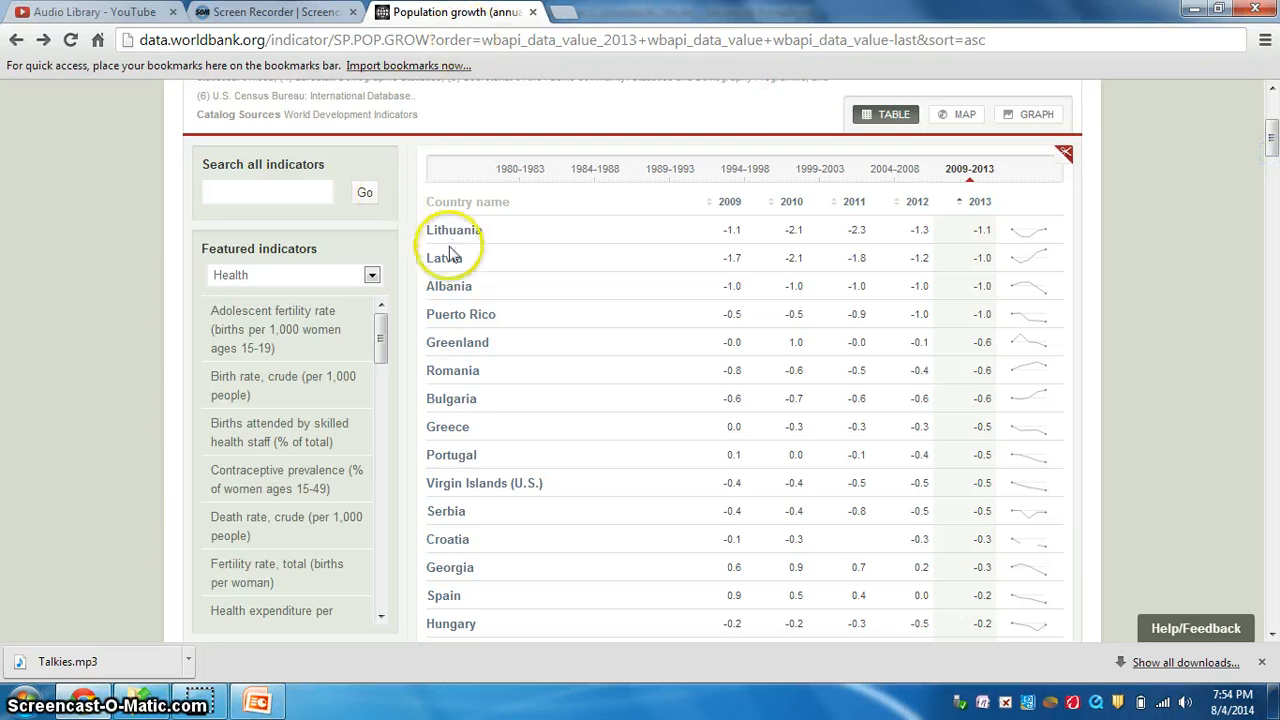
{"action": "mouse_move", "coordinate": [983, 245]}
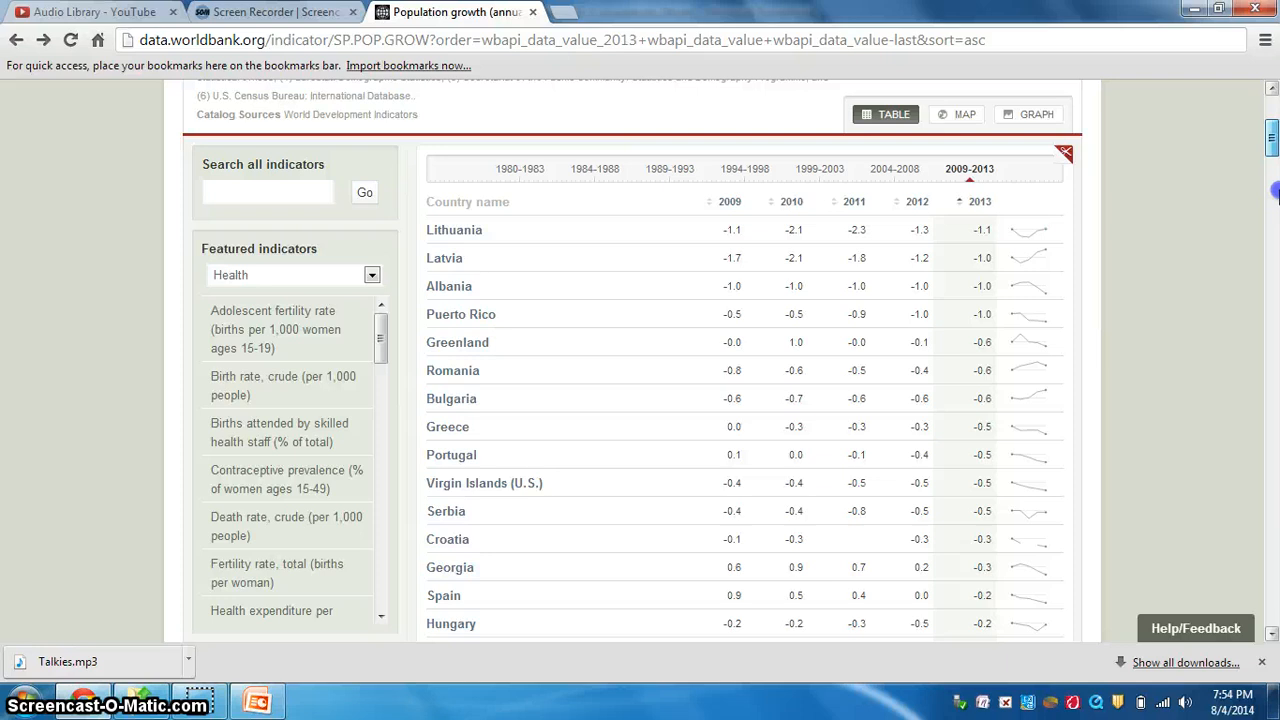
{"action": "scroll", "scroll_direction": "down", "scroll_amount": 3}
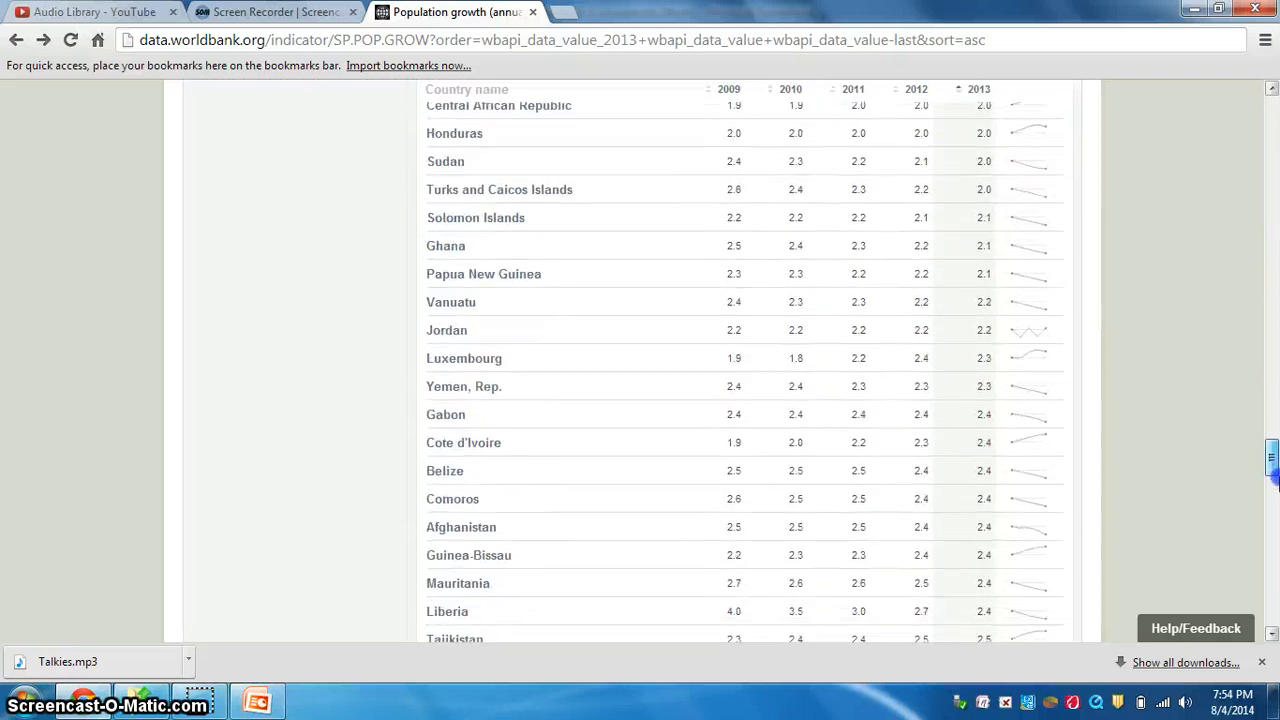
{"action": "scroll", "scroll_direction": "down", "scroll_amount": 3}
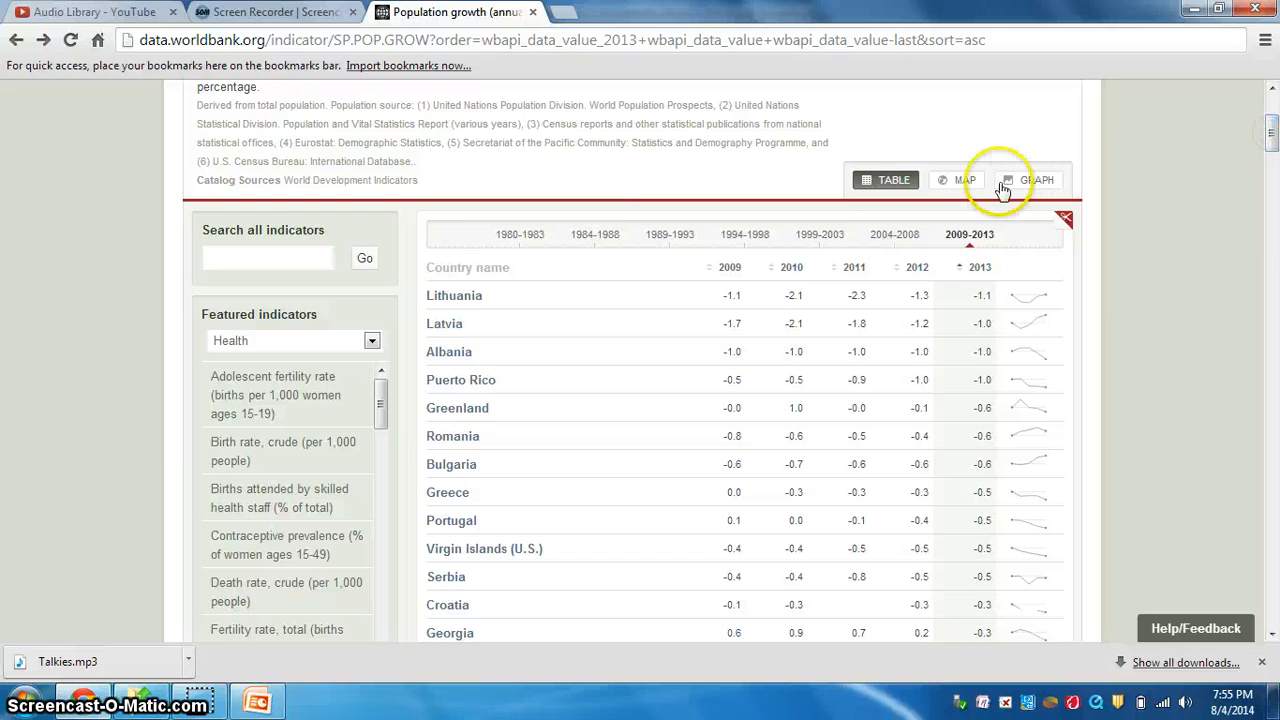
Show population growth on the world map, panned to Africa and zoomed out to Asia
{"action": "left_click", "coordinate": [964, 180]}
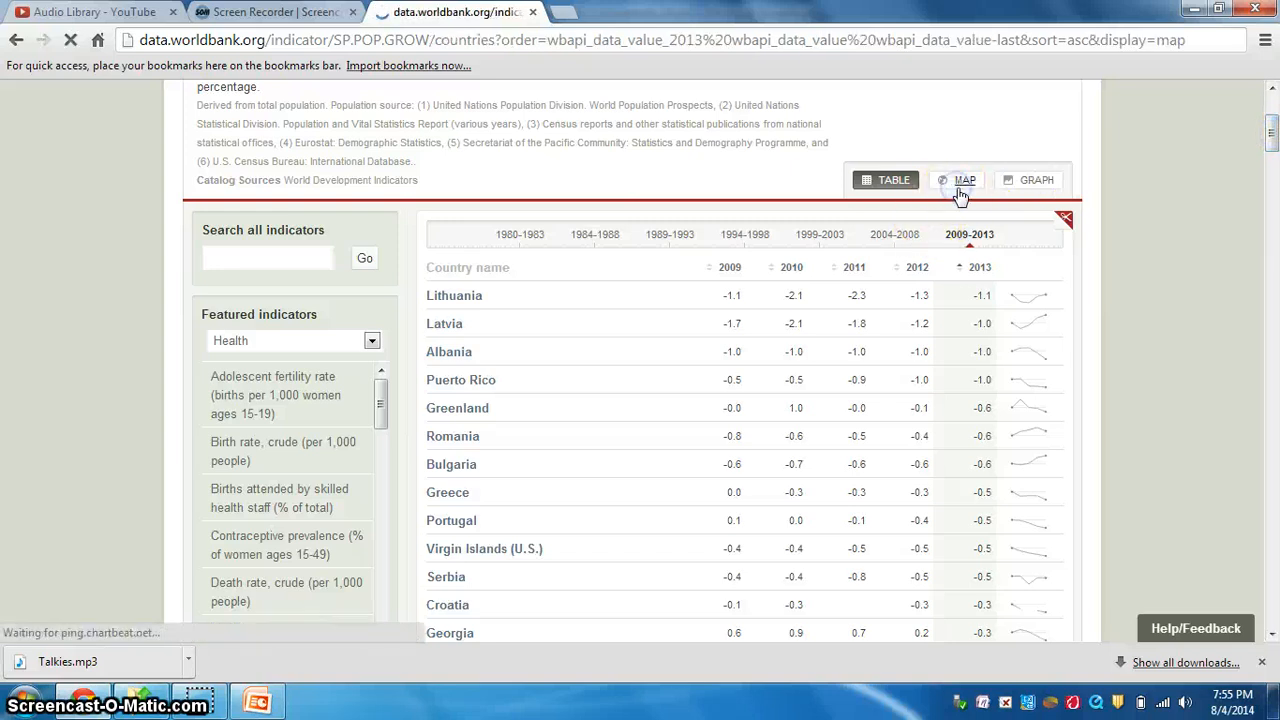
{"action": "left_click", "coordinate": [964, 180]}
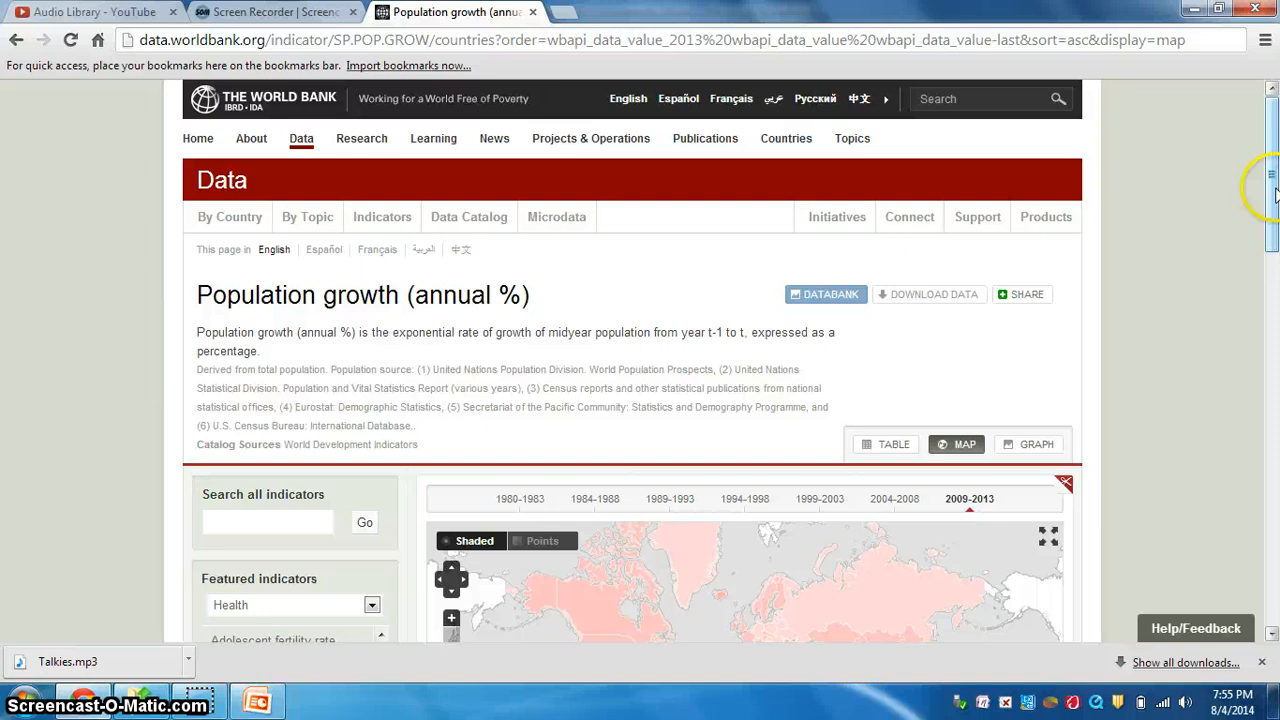
{"action": "scroll", "scroll_direction": "down", "scroll_amount": 3}
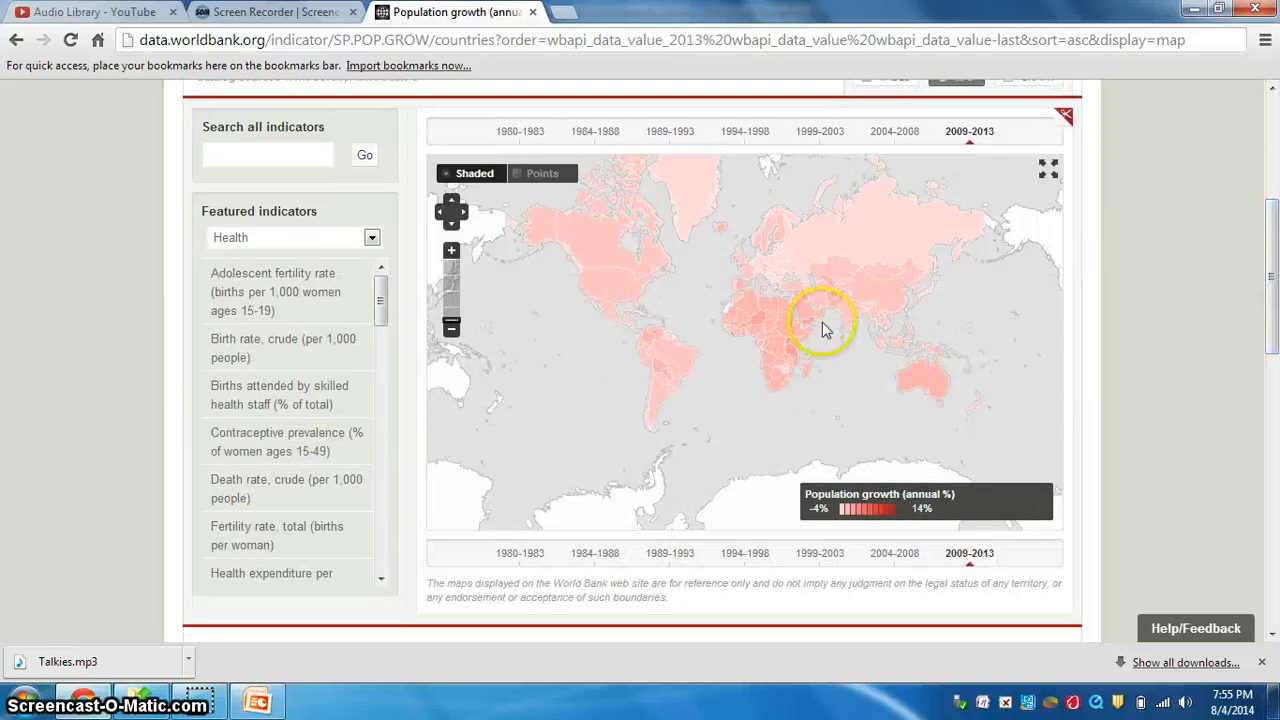
{"action": "mouse_move", "coordinate": [615, 290]}
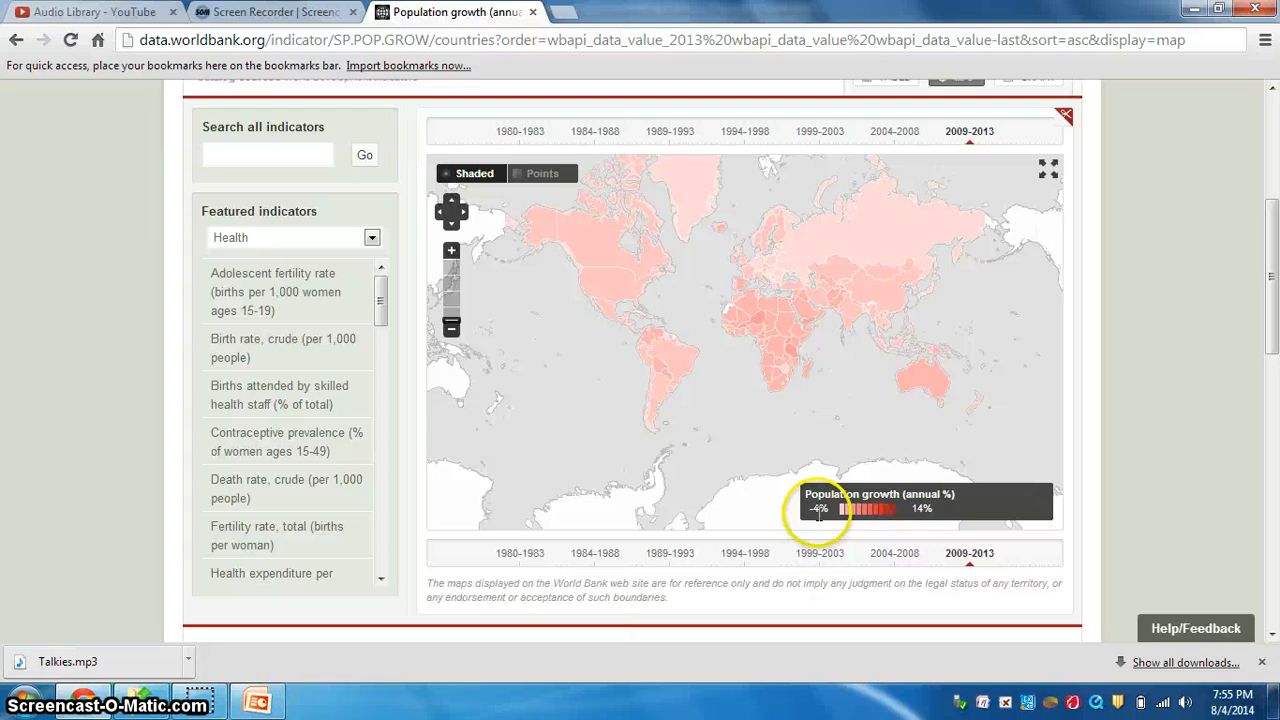
{"action": "mouse_move", "coordinate": [980, 508]}
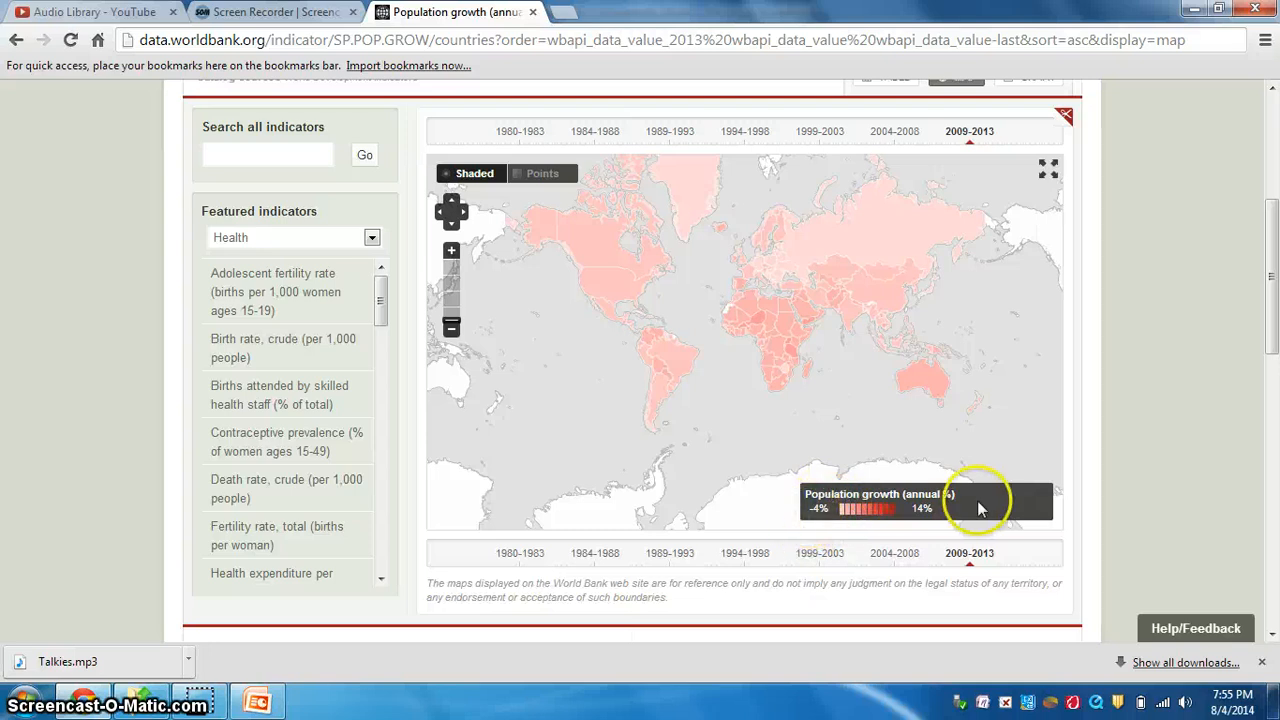
{"action": "mouse_move", "coordinate": [500, 278]}
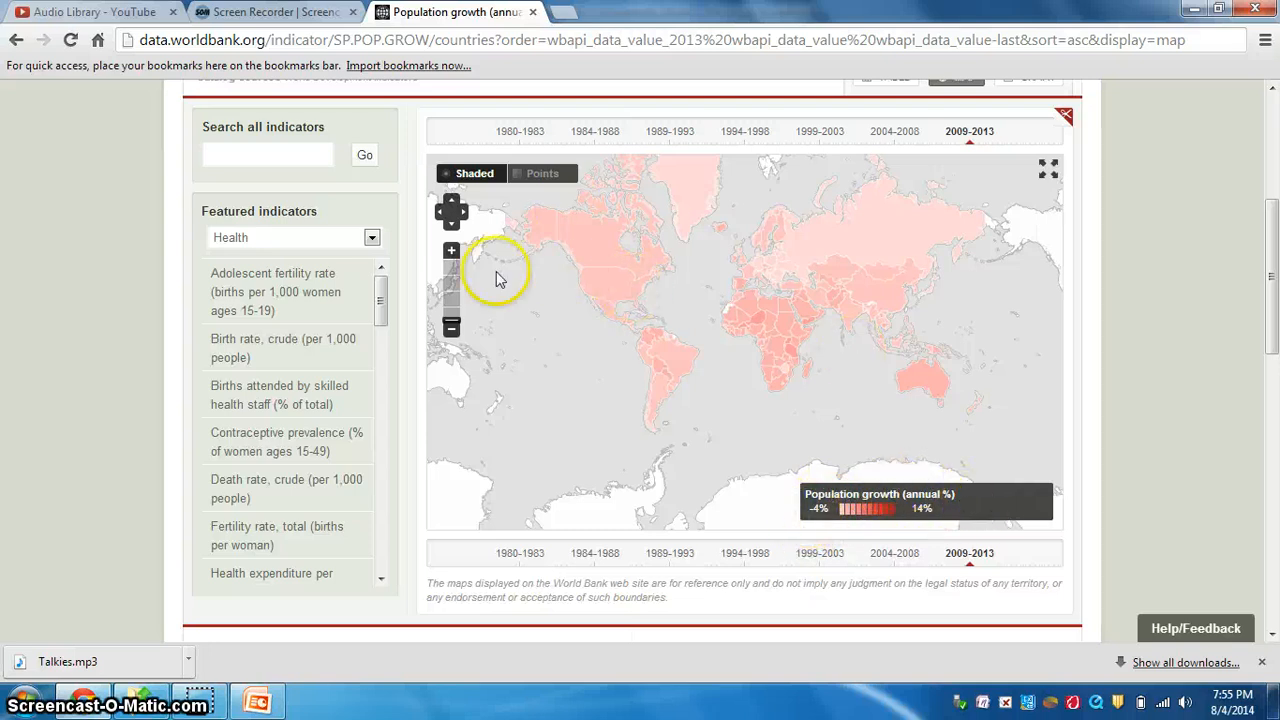
{"action": "left_click", "coordinate": [451, 251]}
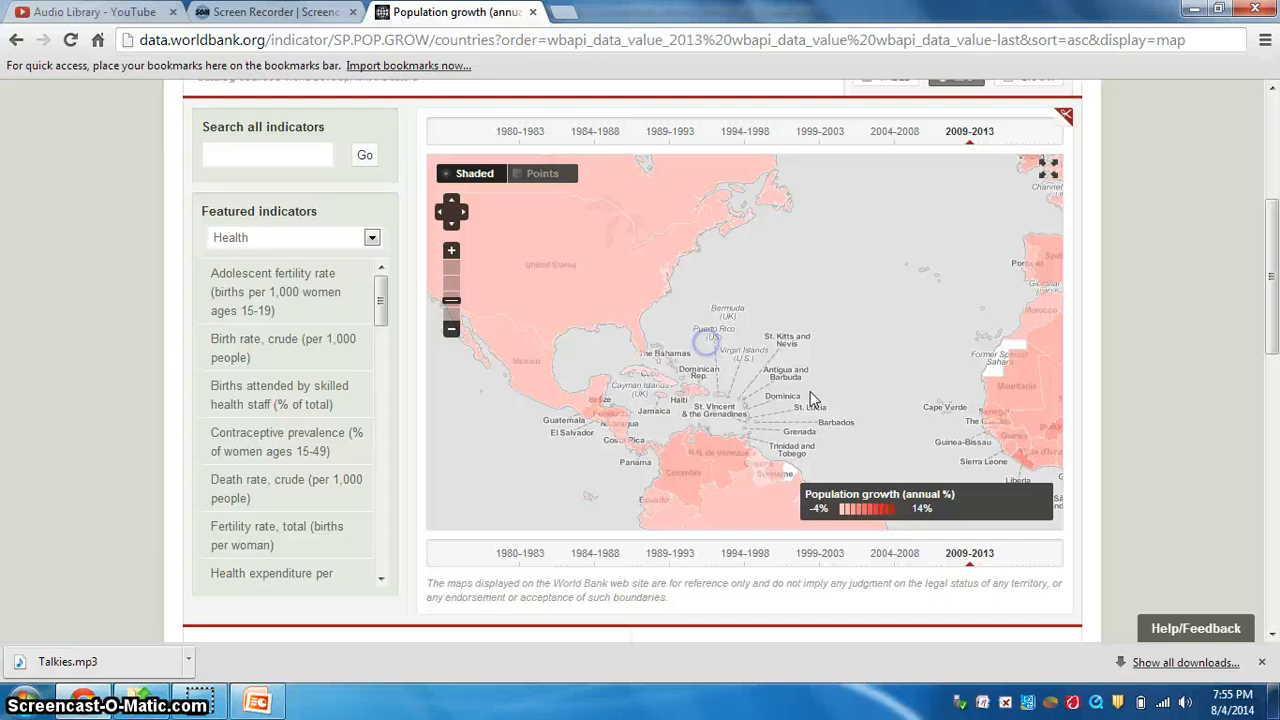
{"action": "left_click_drag", "start_coordinate": [810, 400], "coordinate": [655, 365]}
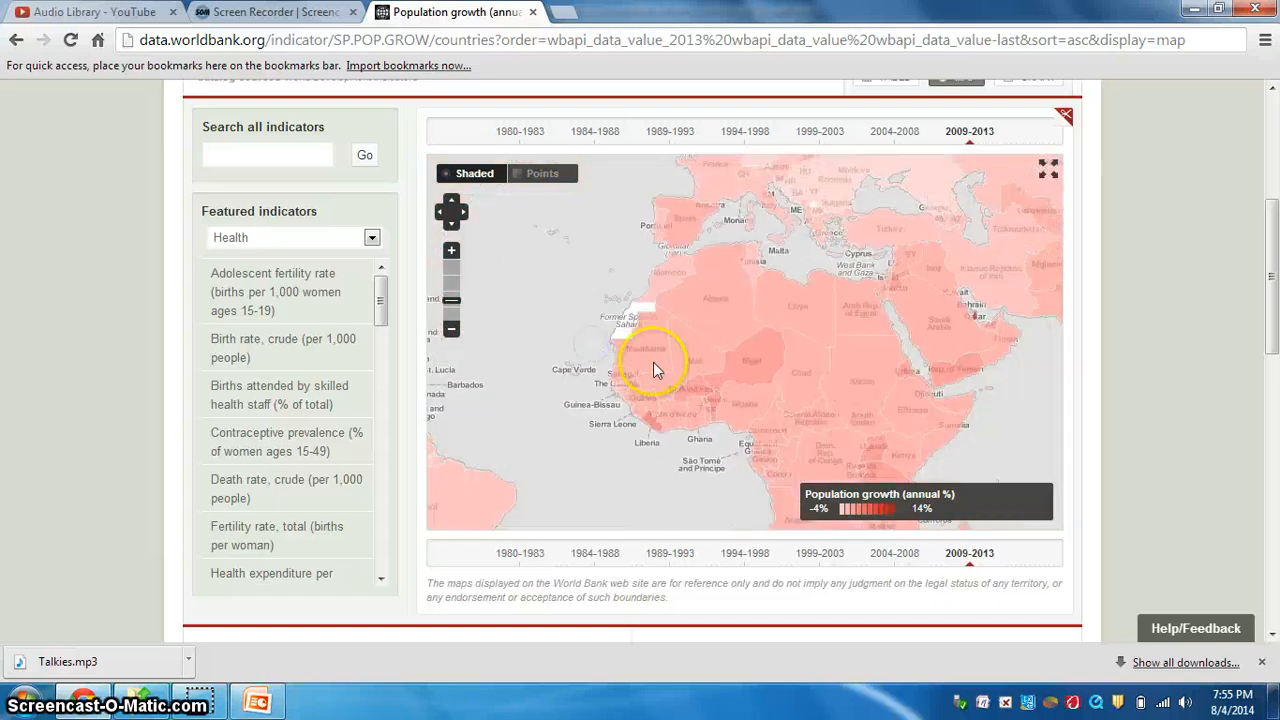
{"action": "mouse_move", "coordinate": [757, 375]}
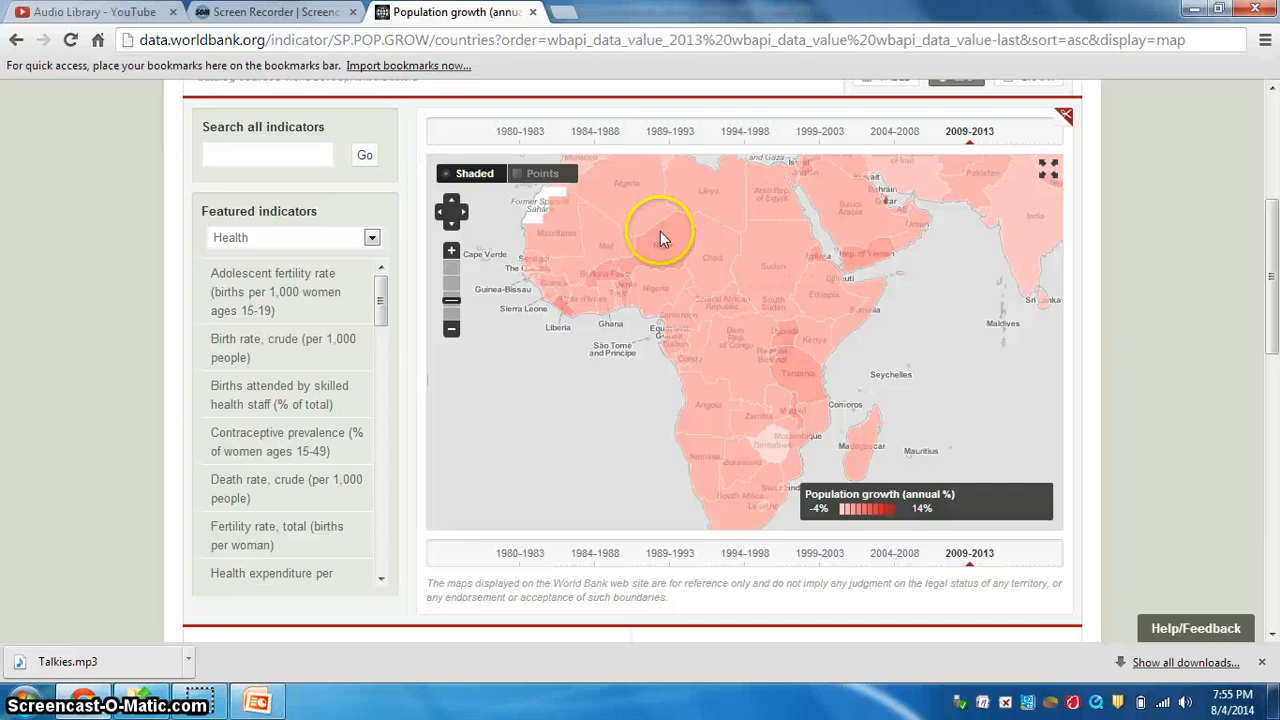
{"action": "left_click", "coordinate": [451, 329]}
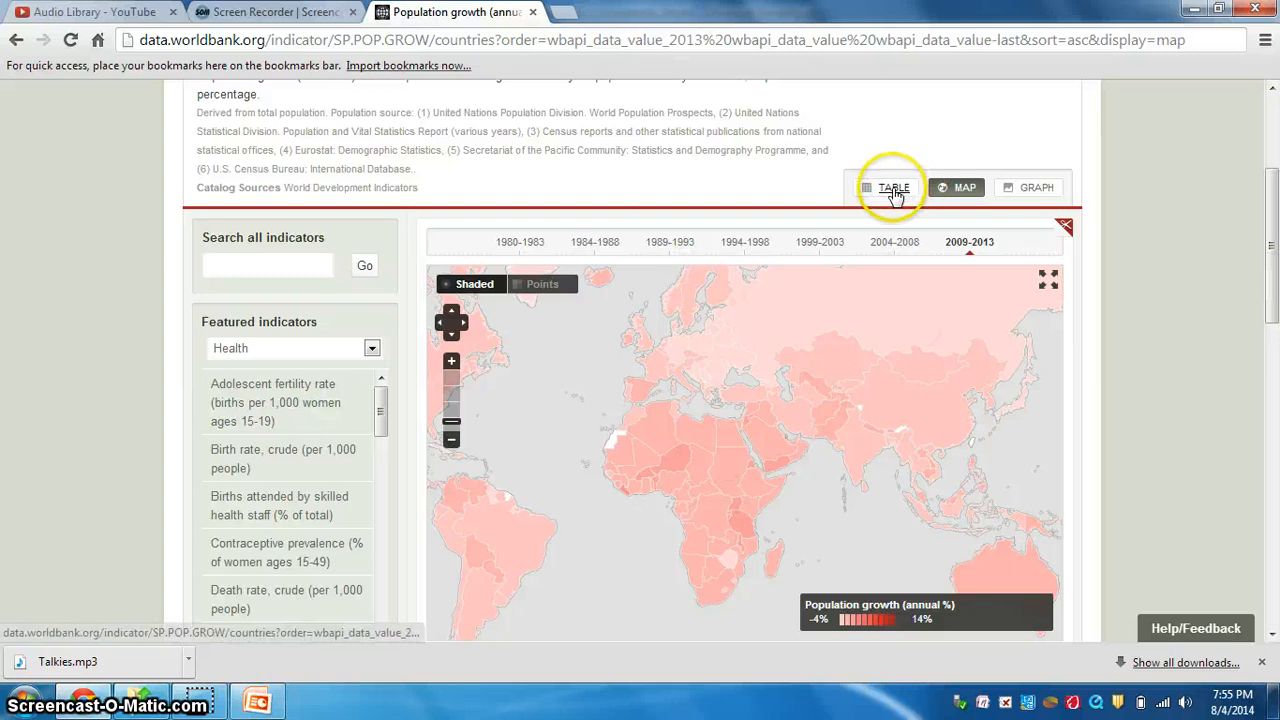
Switch back to the table view listing Lithuania, Latvia and Albania as slowest-growing
{"action": "left_click", "coordinate": [893, 187]}
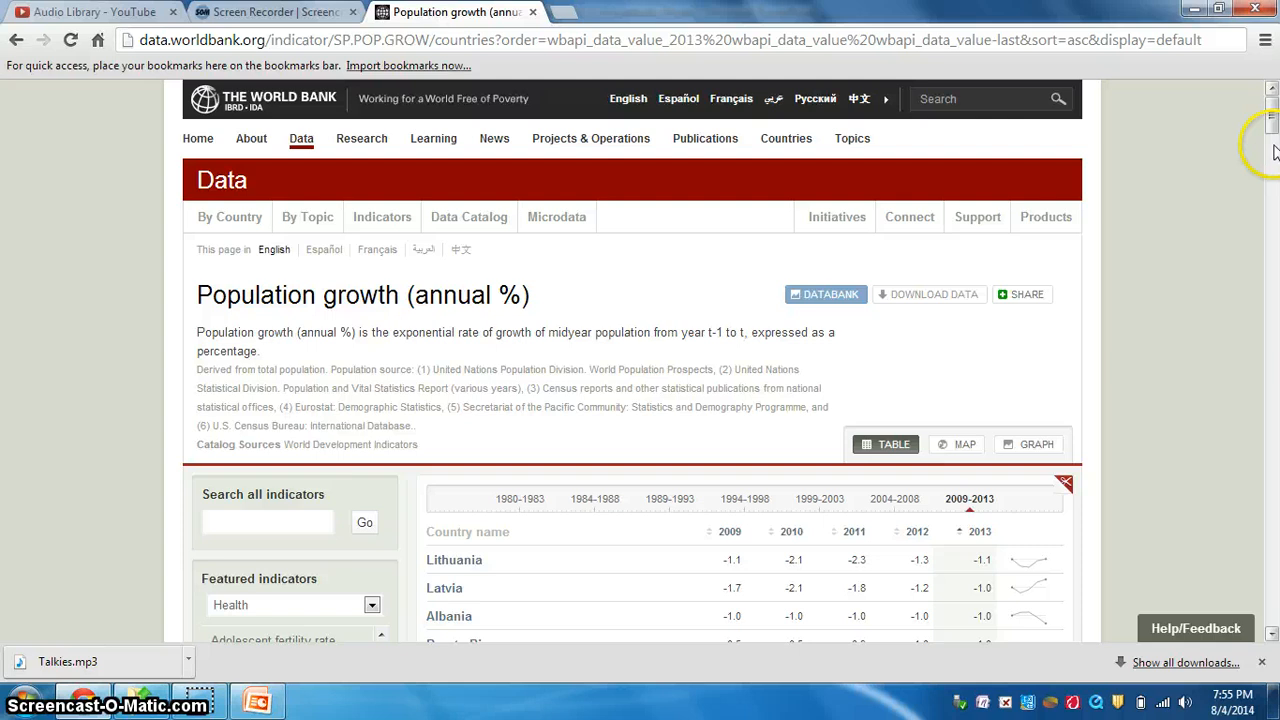
{"action": "scroll", "scroll_direction": "down", "scroll_amount": 3}
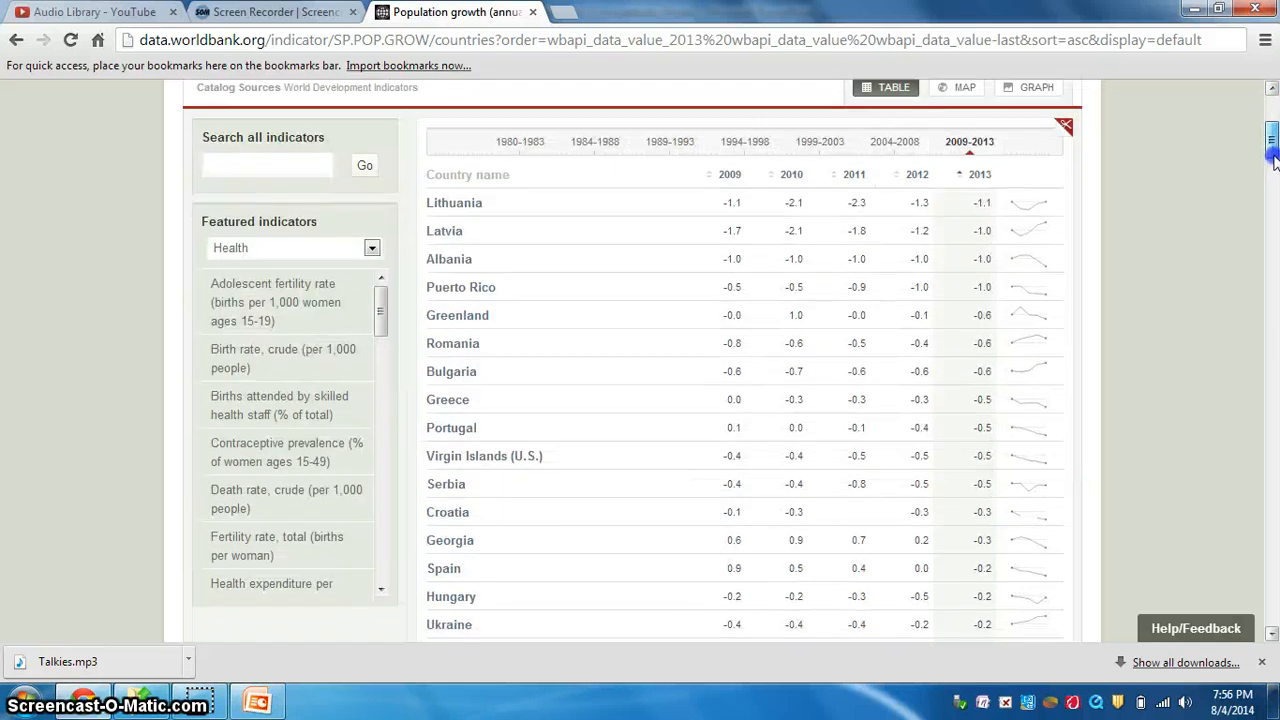
{"action": "mouse_move", "coordinate": [285, 450]}
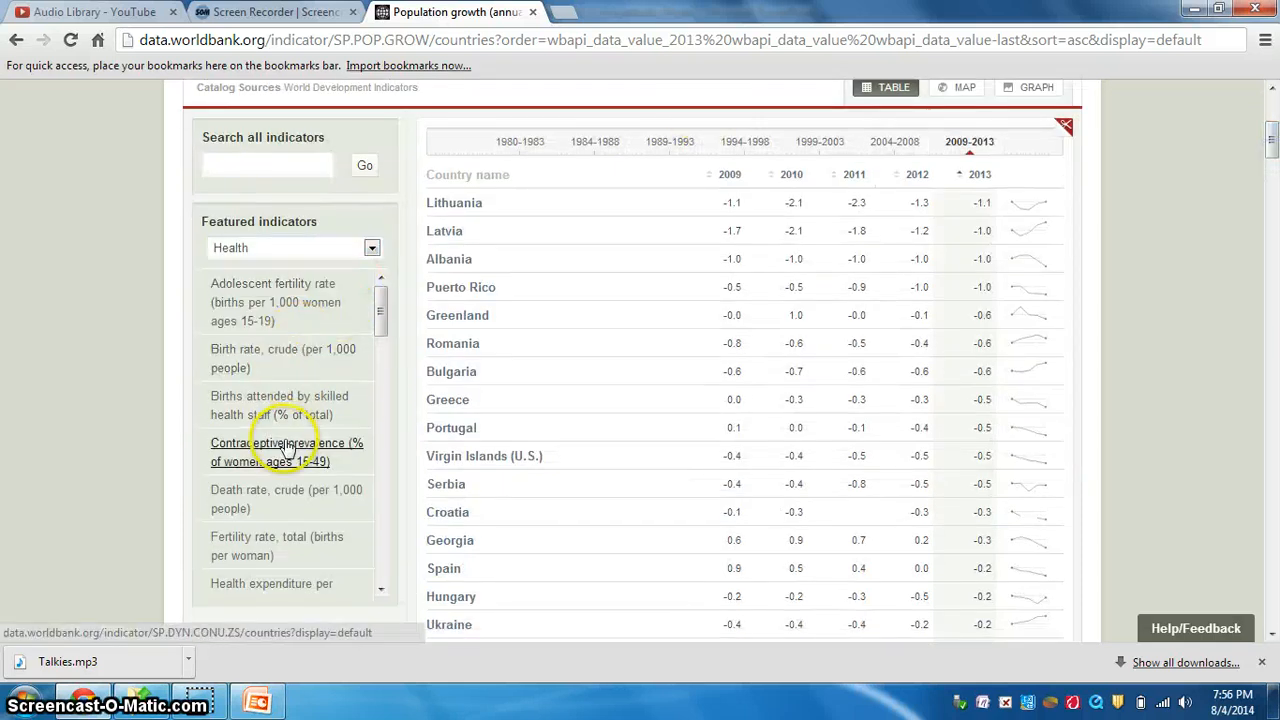
Open Fertility rate, total (births per woman) with the 2009–2013 period table
{"action": "left_click", "coordinate": [276, 545]}
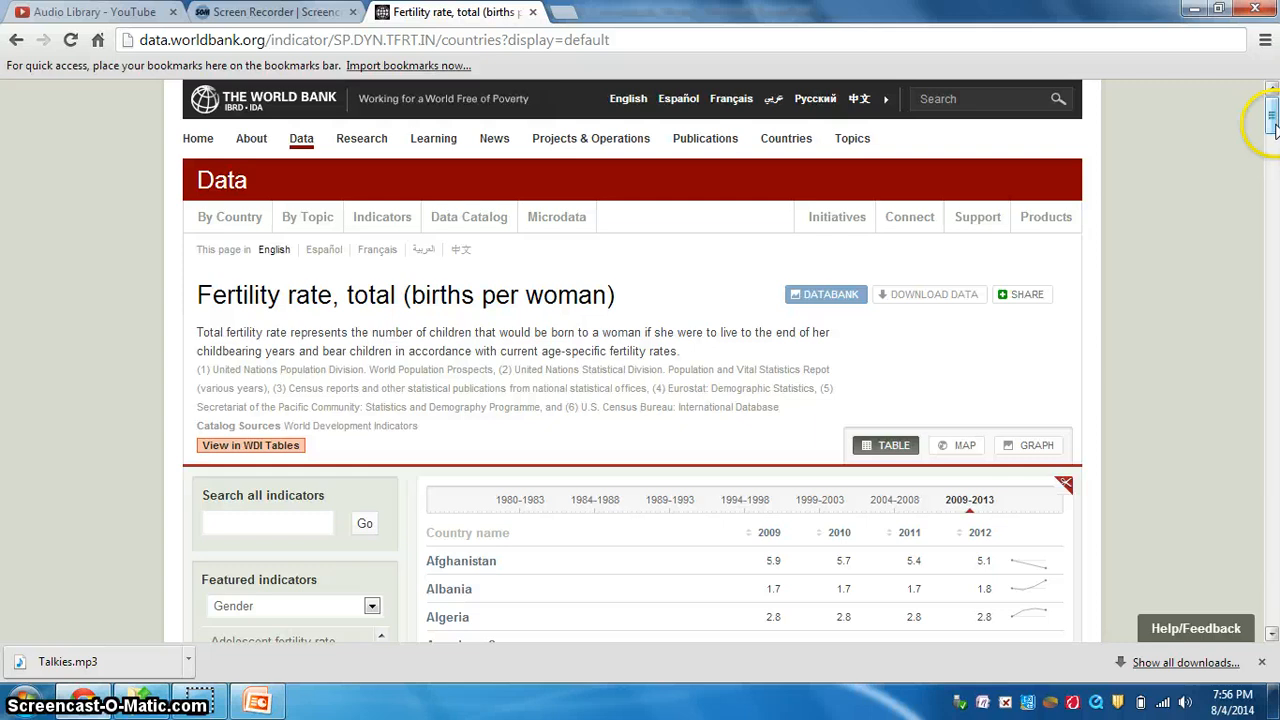
{"action": "scroll", "scroll_direction": "down", "scroll_amount": 3}
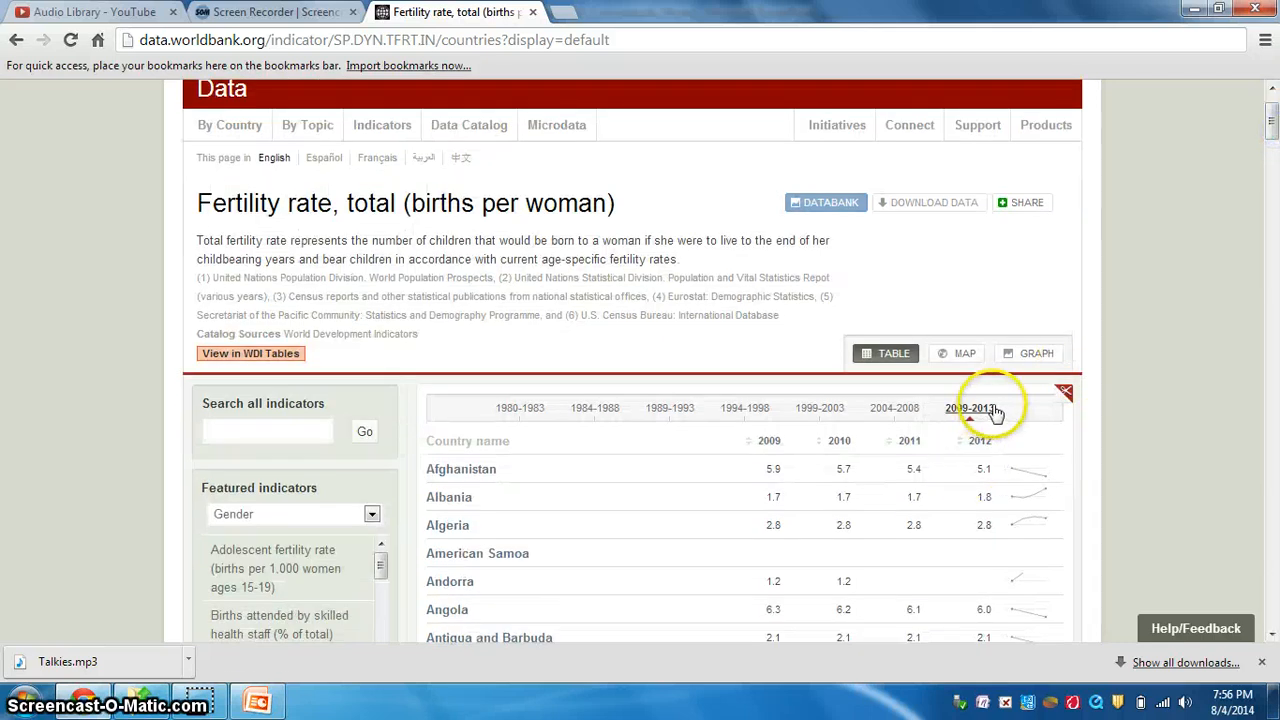
{"action": "left_click", "coordinate": [969, 408]}
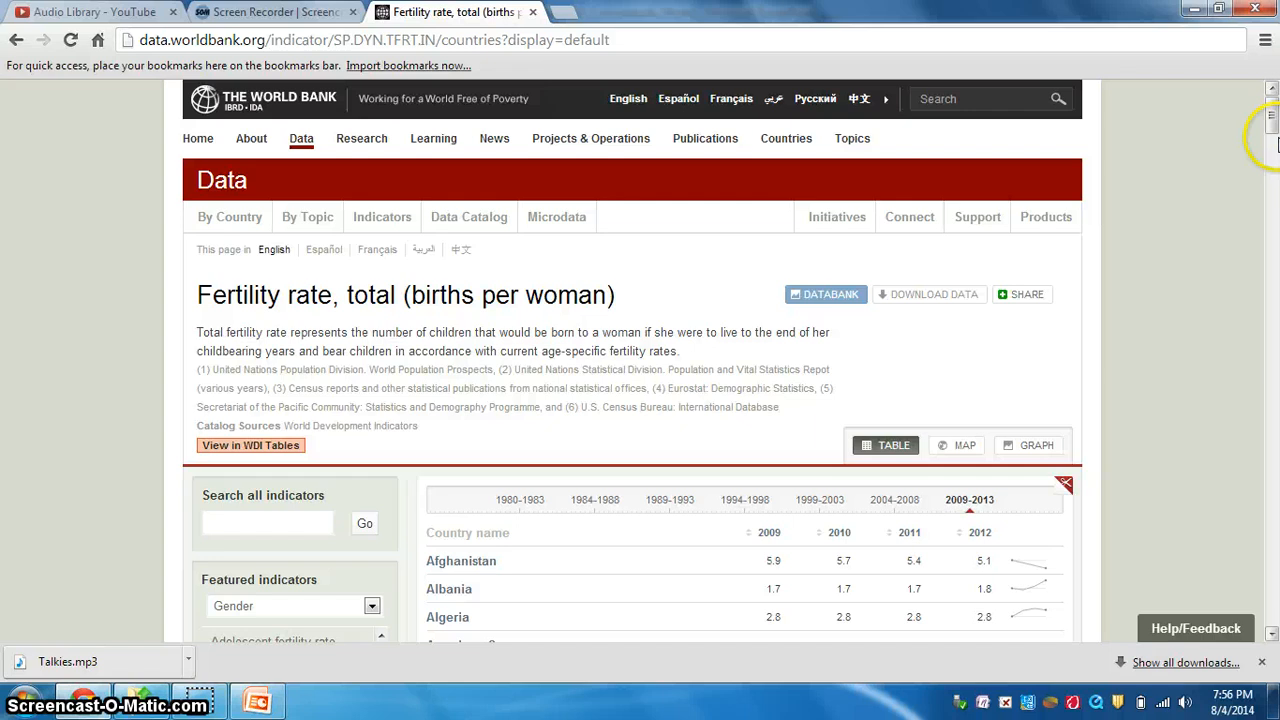
{"action": "mouse_move", "coordinate": [1273, 150]}
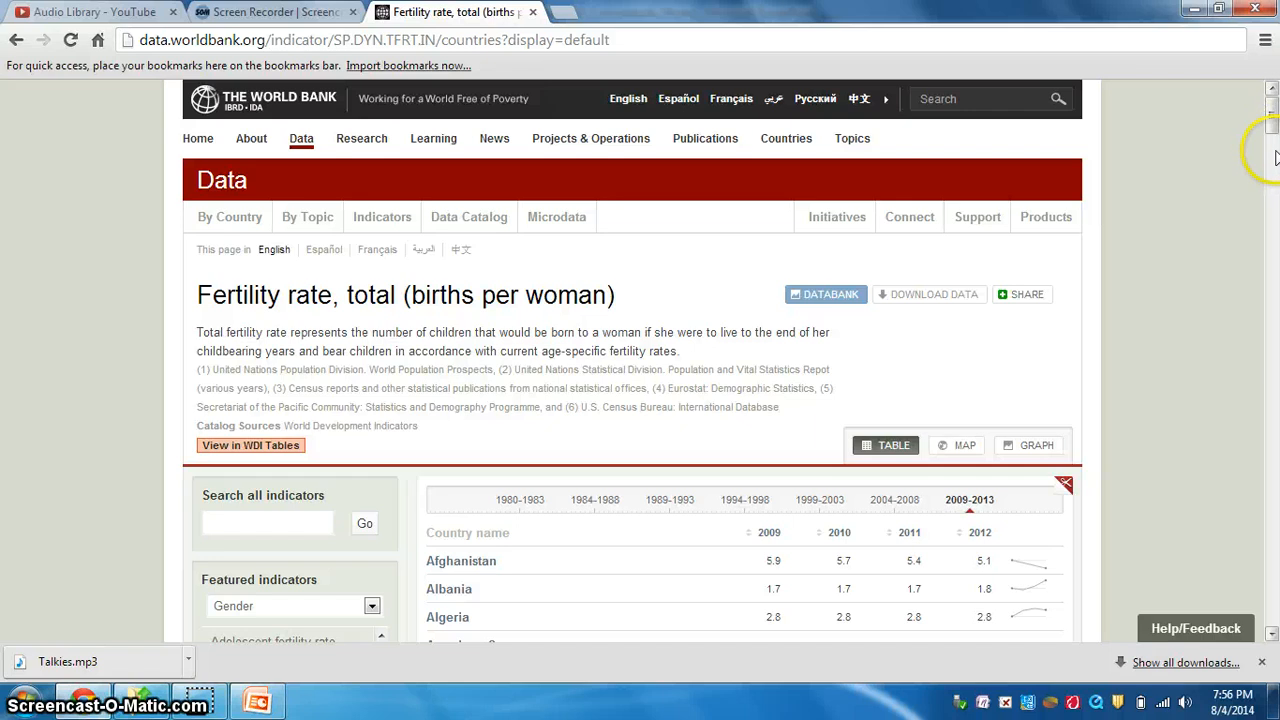
{"action": "scroll", "scroll_direction": "down", "scroll_amount": 3}
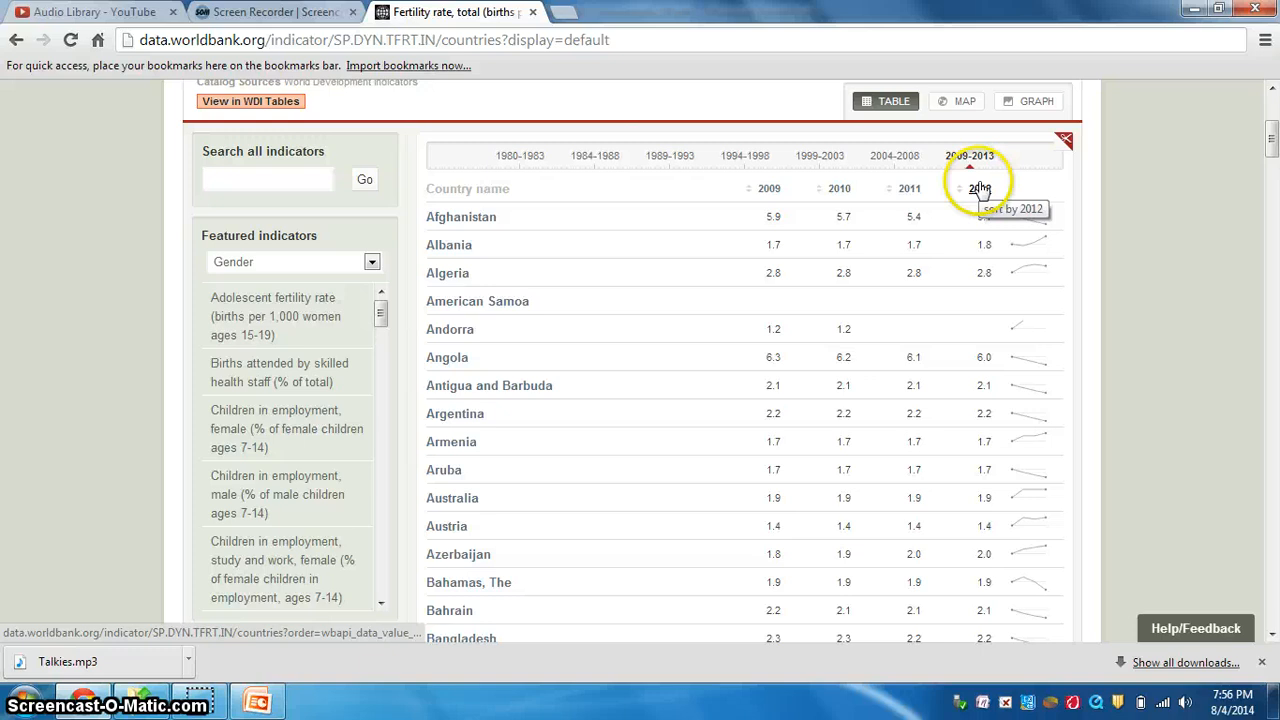
Sort fertility rates by 2012 and scroll to the highest, Mali and Niger
{"action": "left_click", "coordinate": [980, 189]}
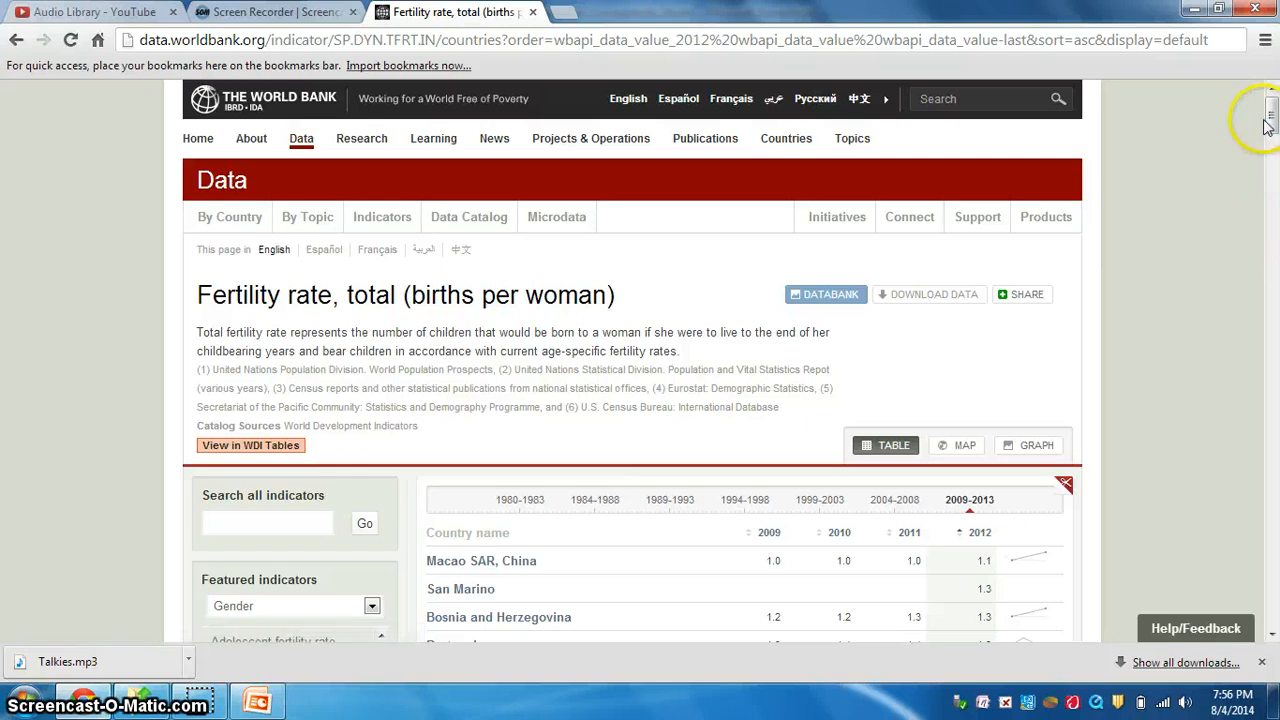
{"action": "scroll", "scroll_direction": "down", "scroll_amount": 3}
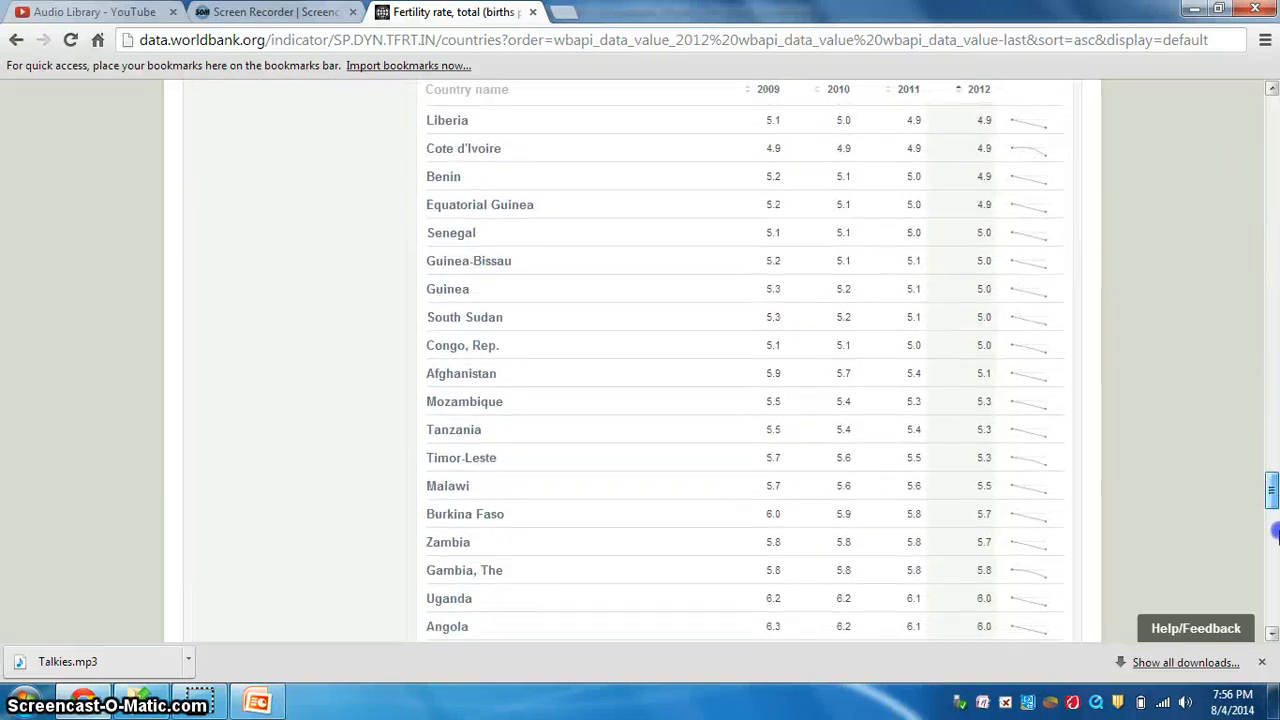
{"action": "scroll", "scroll_direction": "down", "scroll_amount": 3}
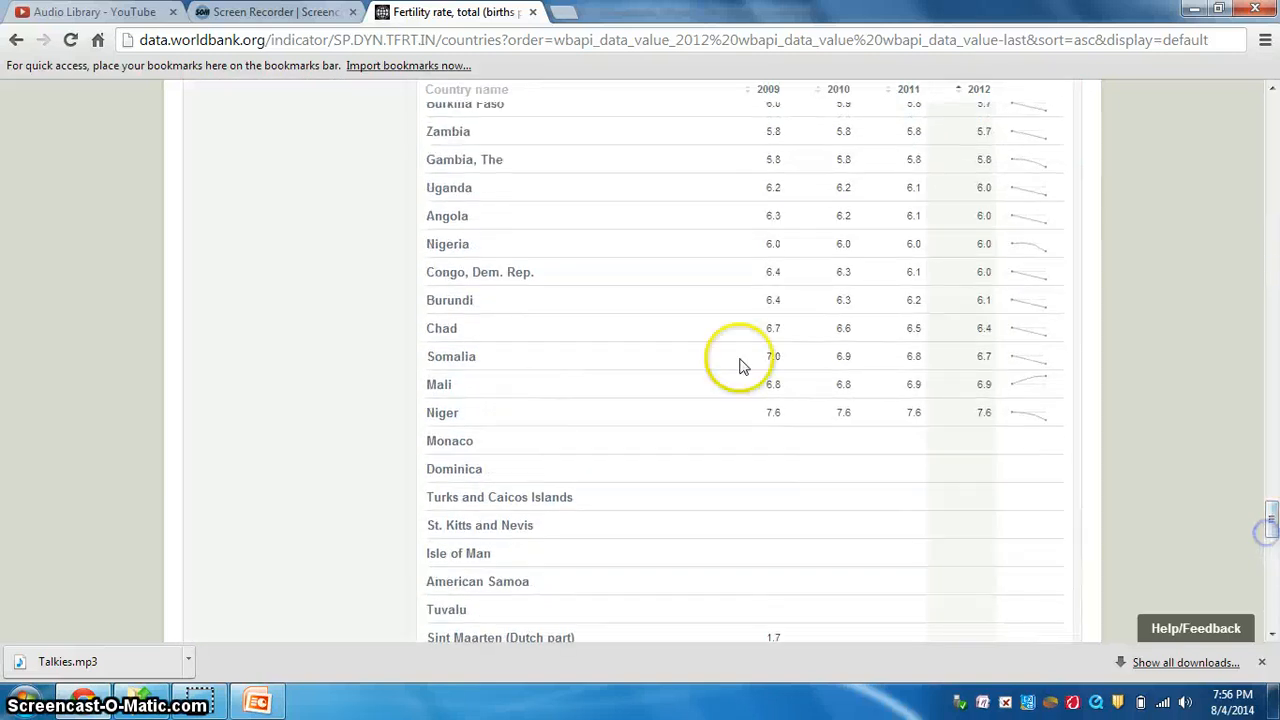
{"action": "mouse_move", "coordinate": [1270, 520]}
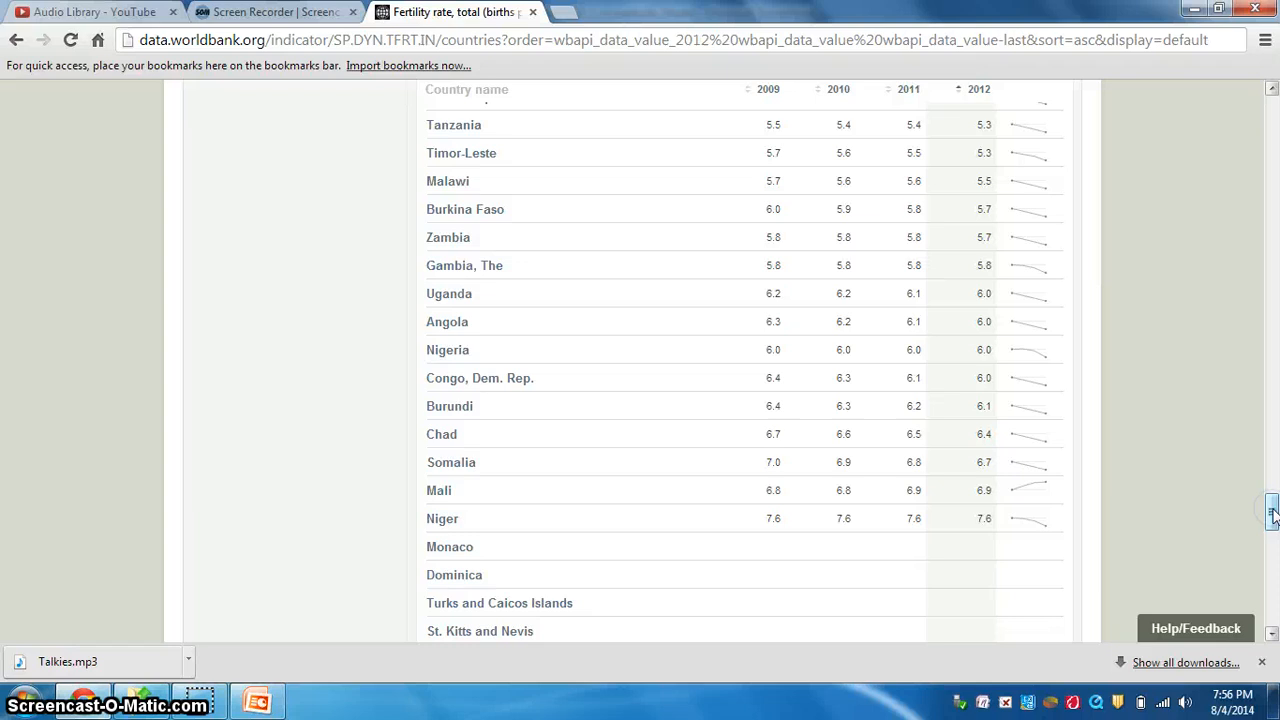
Return to PowerPoint and start the slideshow from the current slide
{"action": "left_click", "coordinate": [255, 705]}
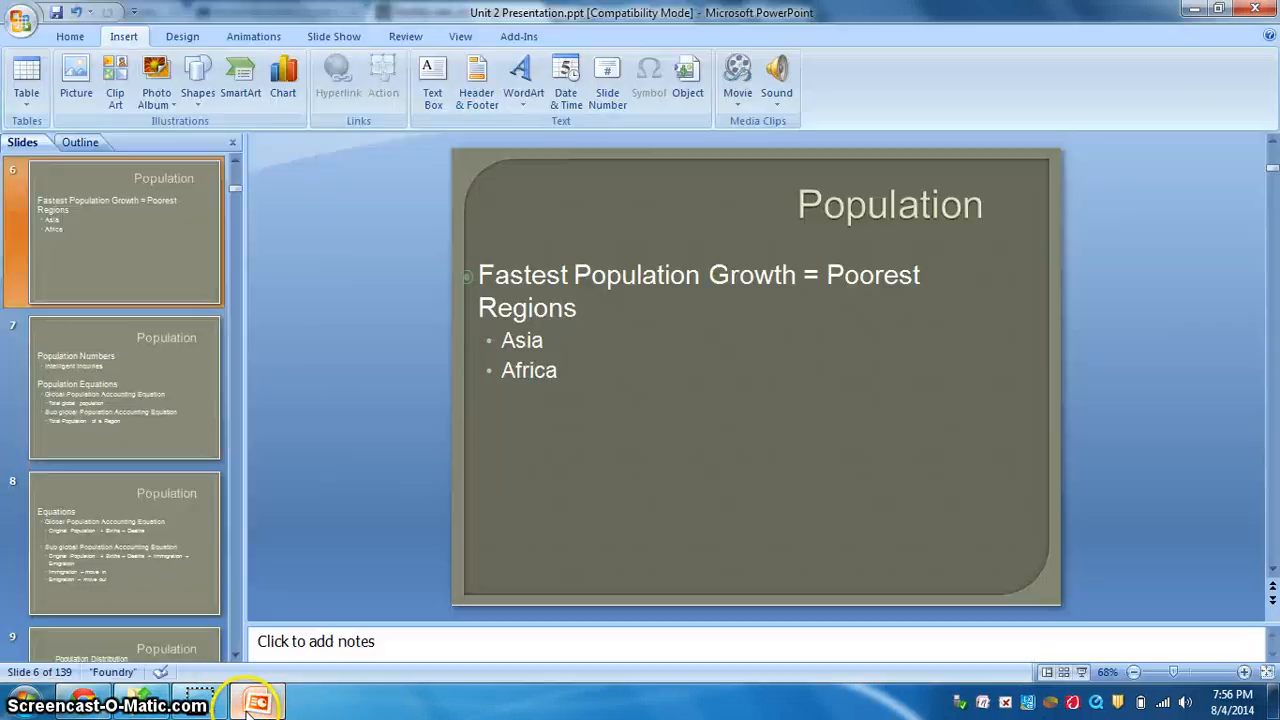
{"action": "mouse_move", "coordinate": [175, 248]}
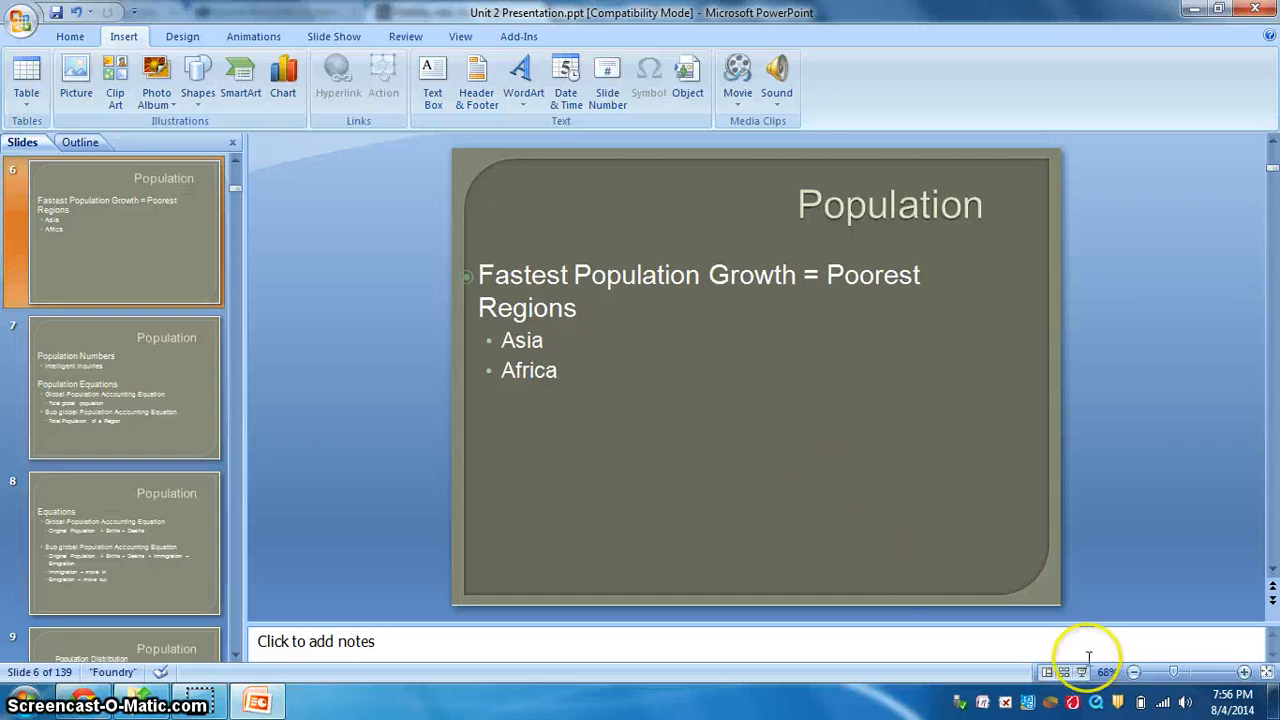
{"action": "left_click", "coordinate": [1081, 672]}
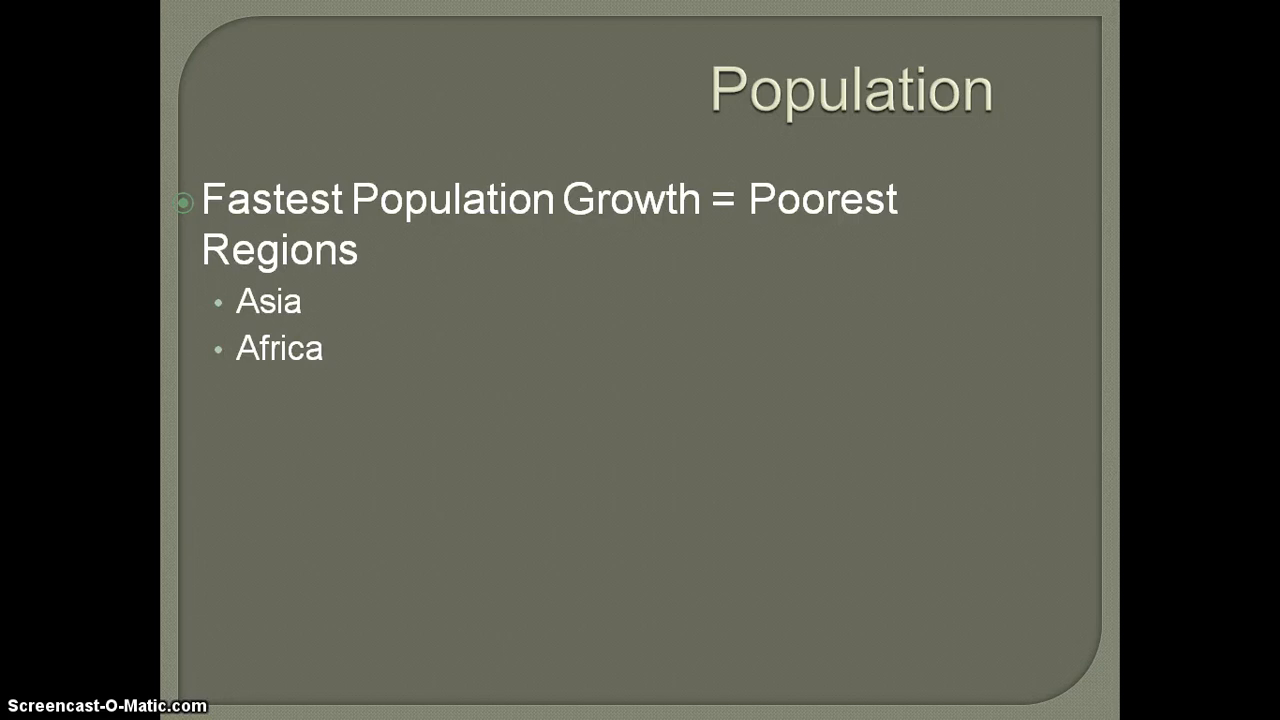